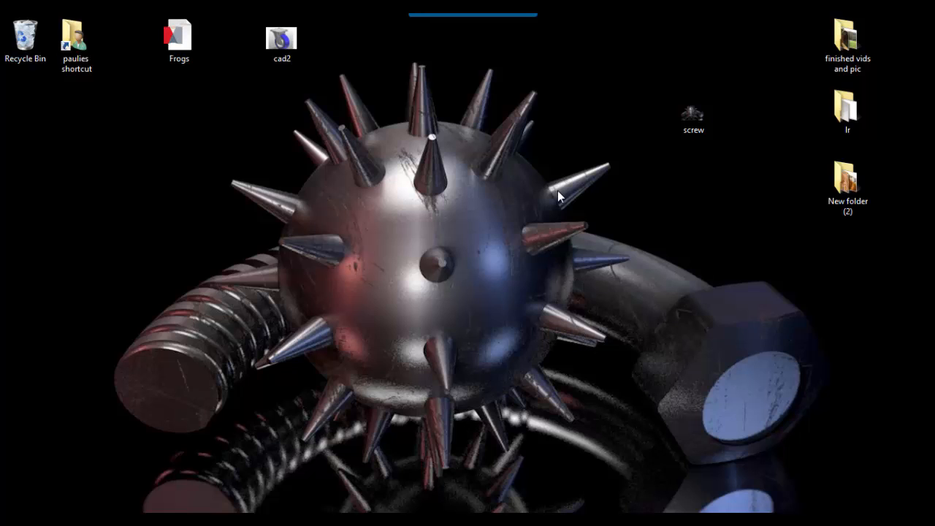
mouse_move(417, 293)
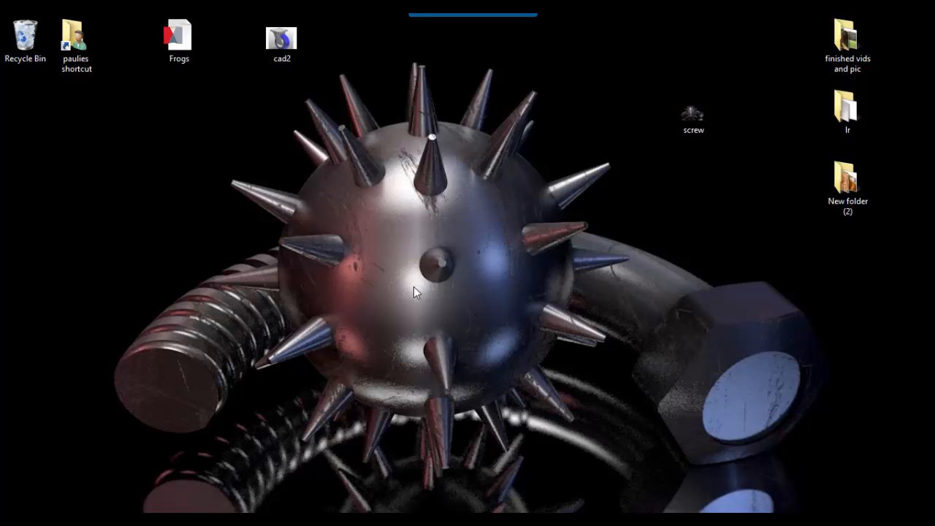
mouse_move(468, 267)
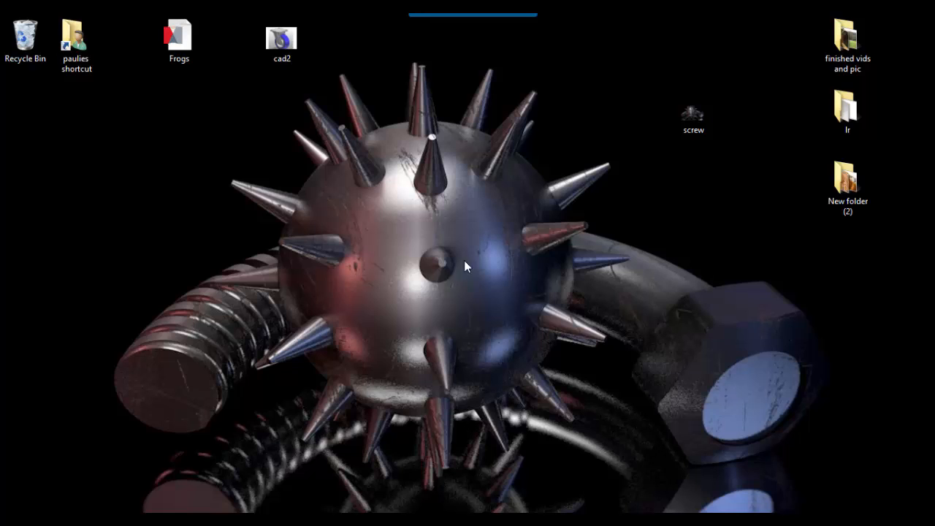
mouse_move(490, 224)
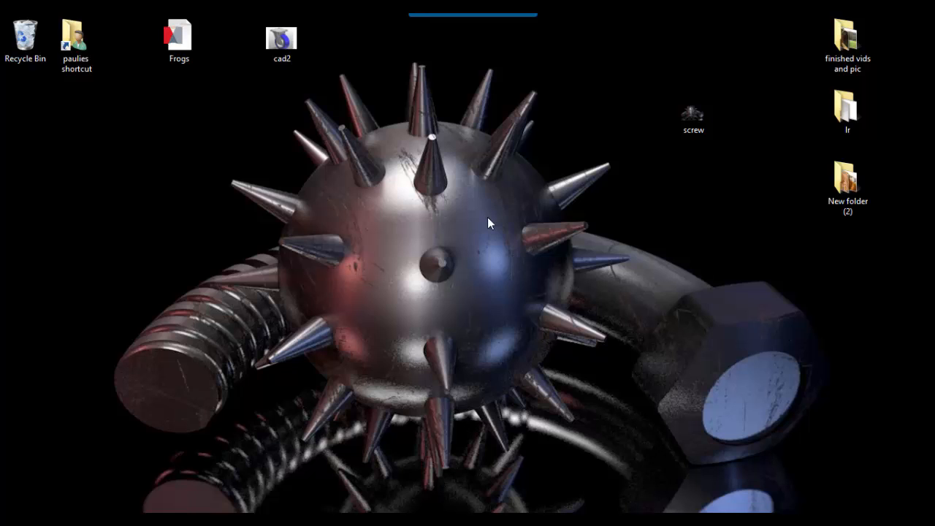
mouse_move(444, 221)
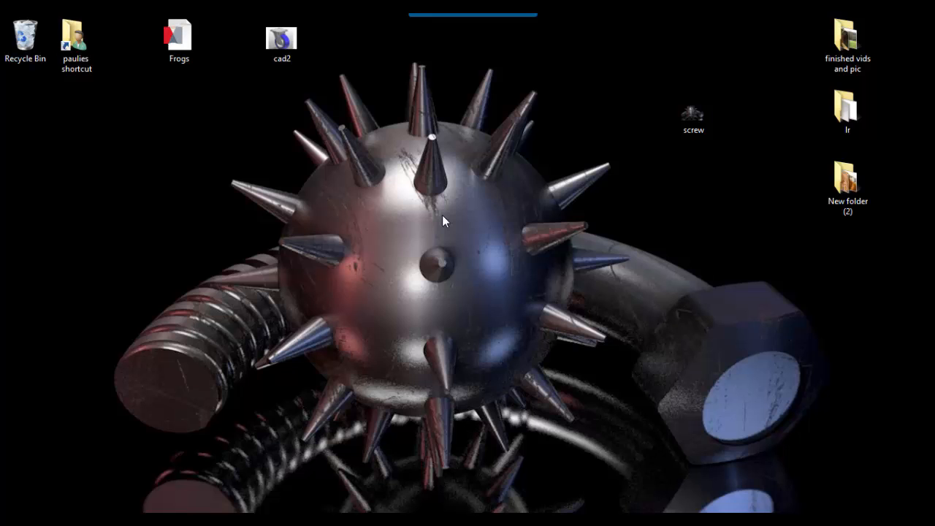
mouse_move(472, 491)
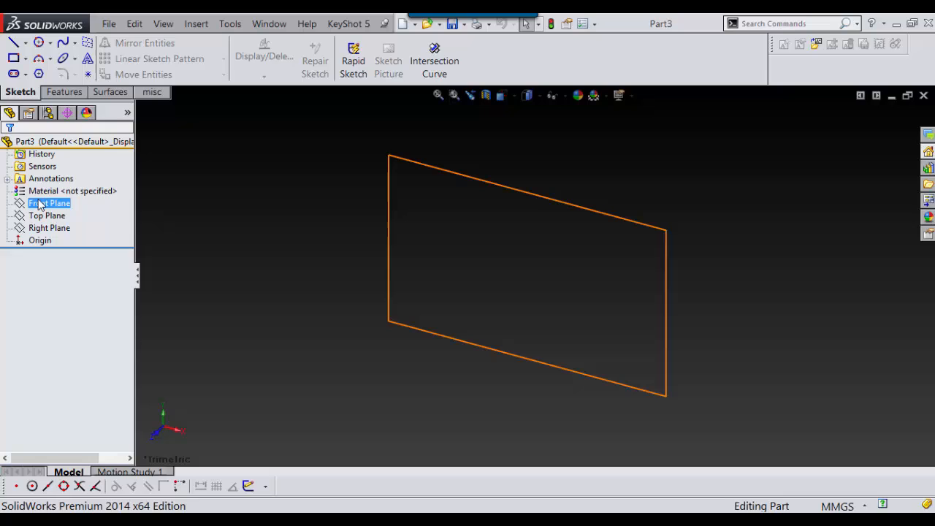
Sketch a circle centred on the origin on the Front Plane.
double_click(49, 203)
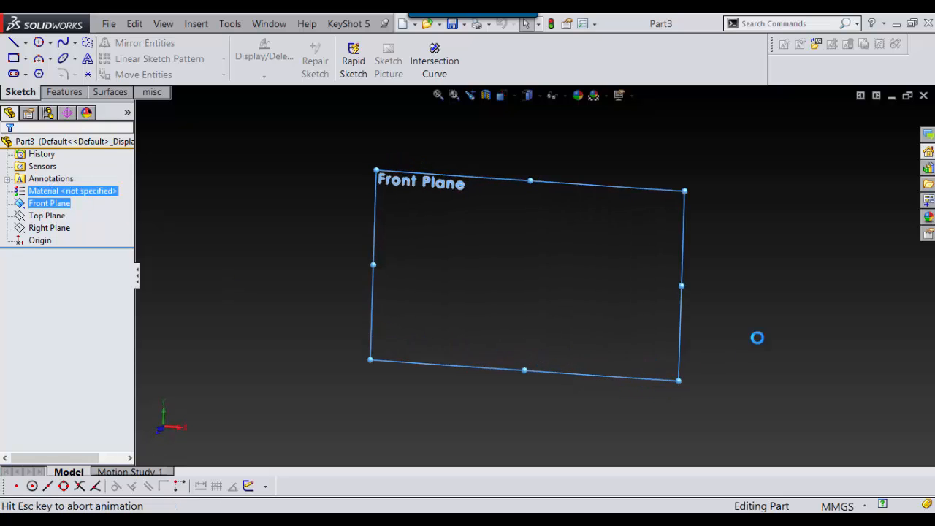
left_click(38, 42)
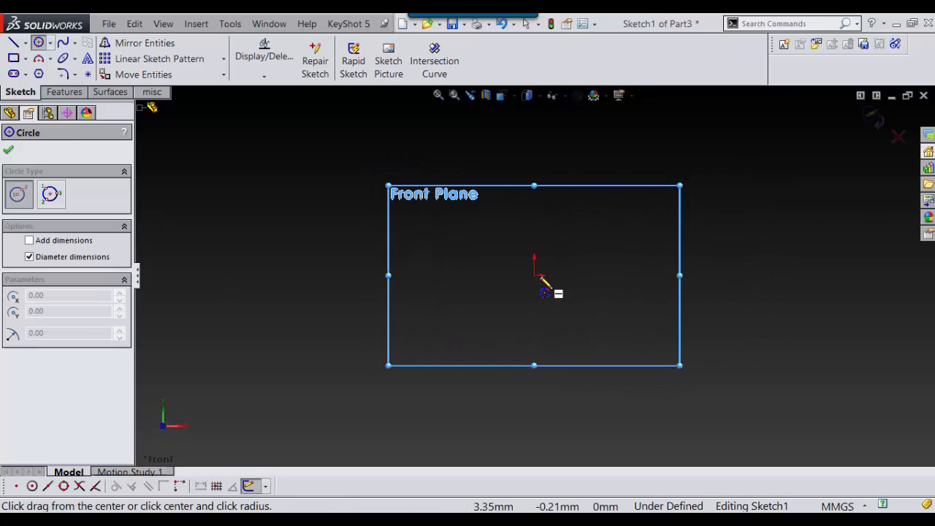
left_click_drag(535, 277, 624, 369)
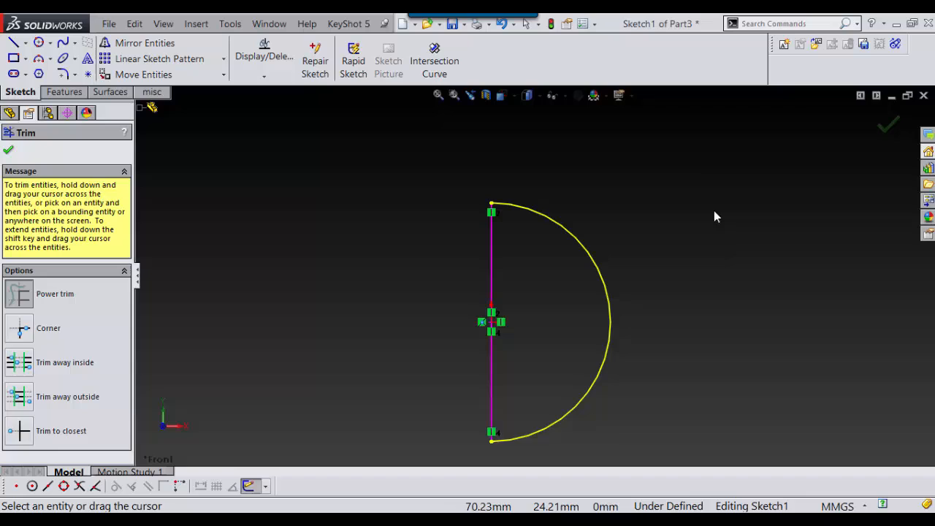
Revolve the half-circle about its straight edge into a solid sphere.
left_click(888, 124)
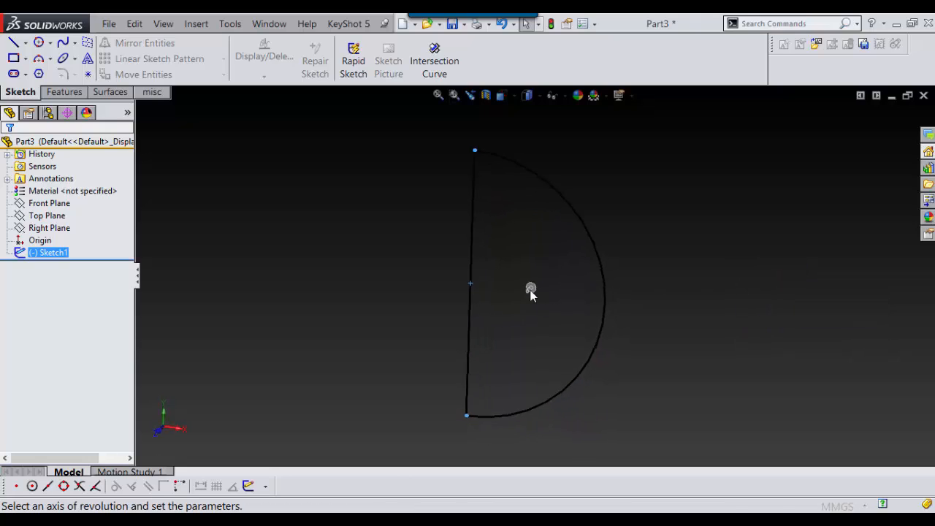
left_click(472, 277)
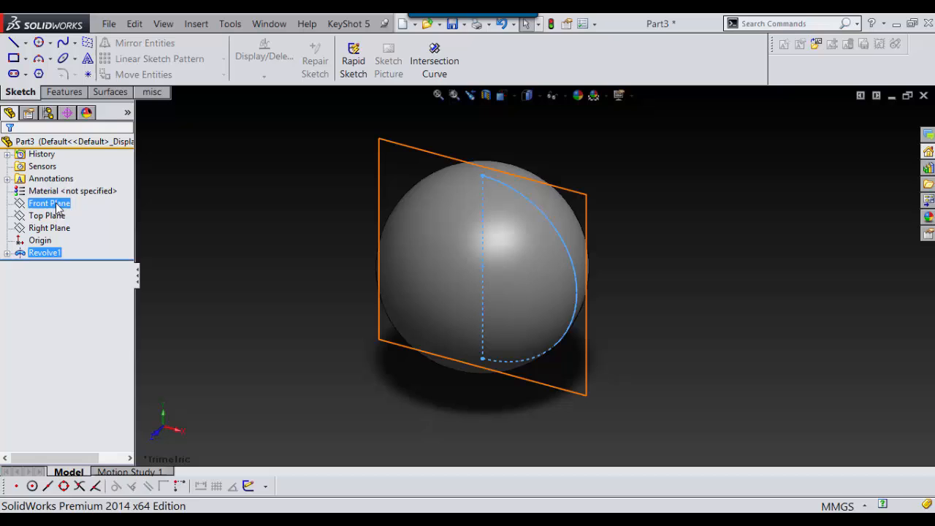
Sketch a small circle at the sphere's centre on Front Plane, then begin another front-plane sketch.
left_click(49, 202)
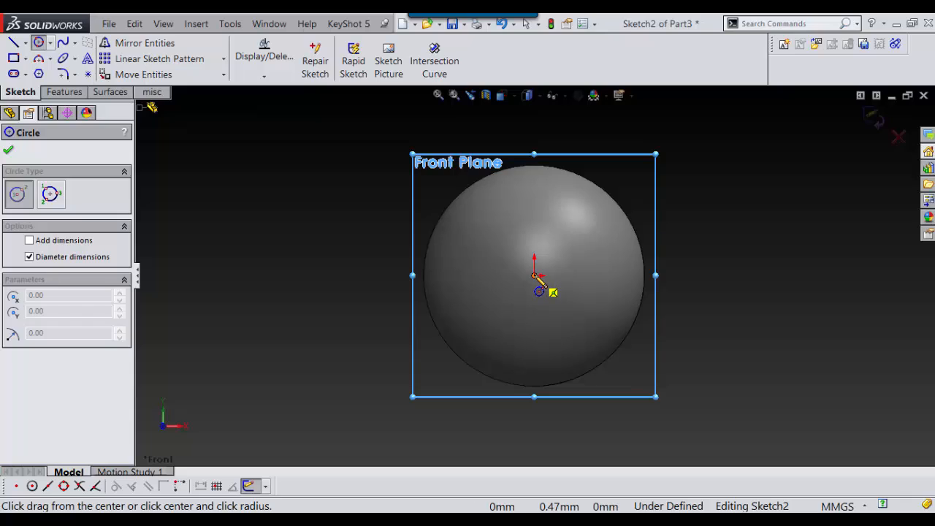
left_click_drag(534, 276, 556, 305)
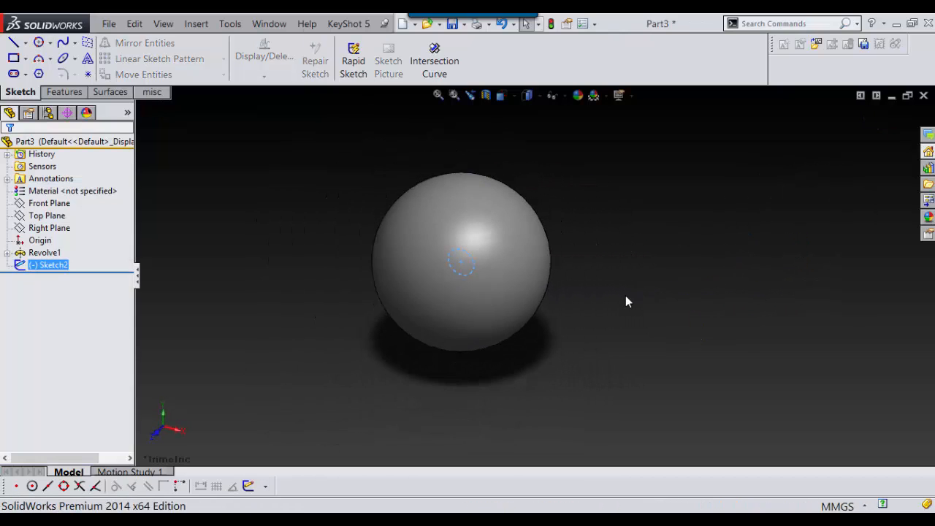
left_click(47, 215)
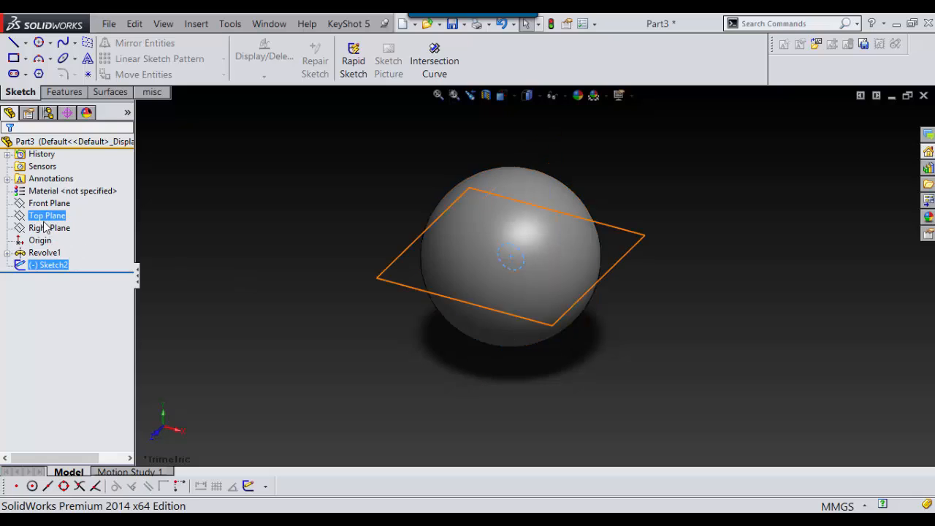
left_click(49, 203)
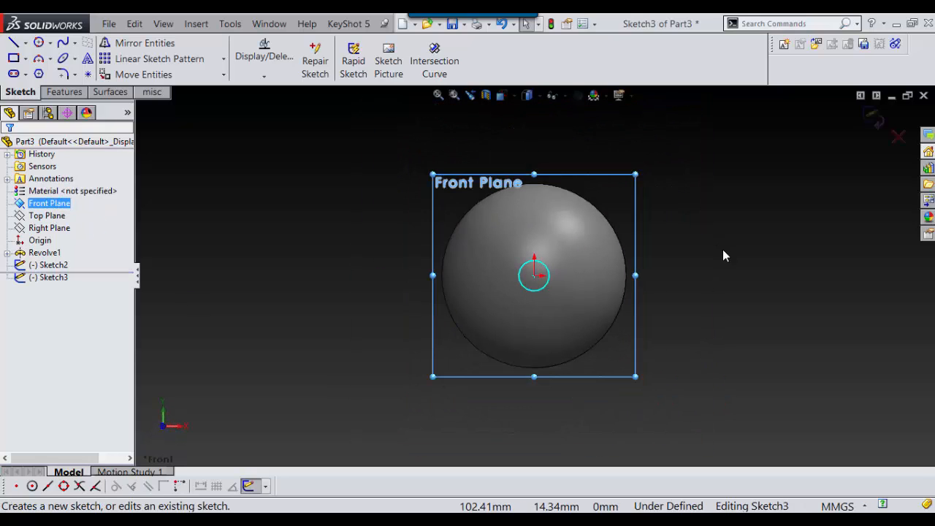
Draw a centre rectangle from the origin, make its sides equal to form a square, and exit the sketch.
left_click(11, 42)
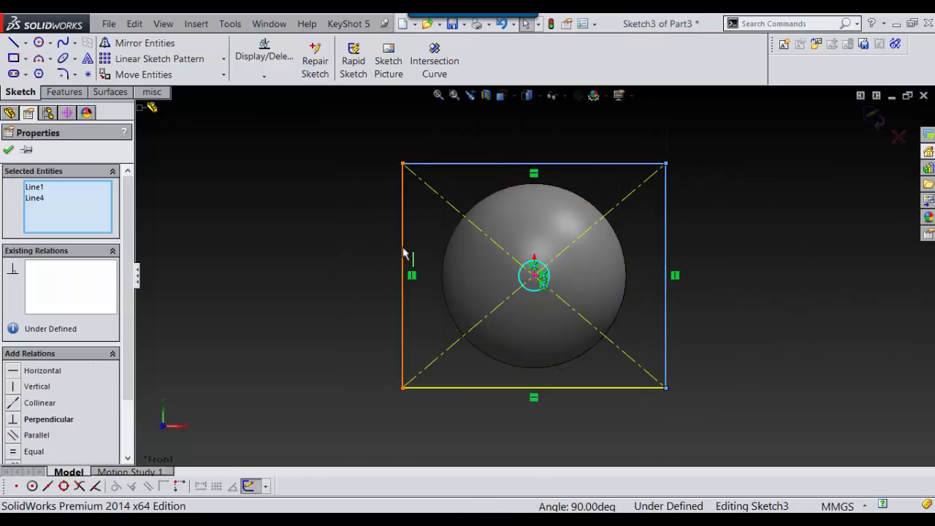
left_click(510, 386)
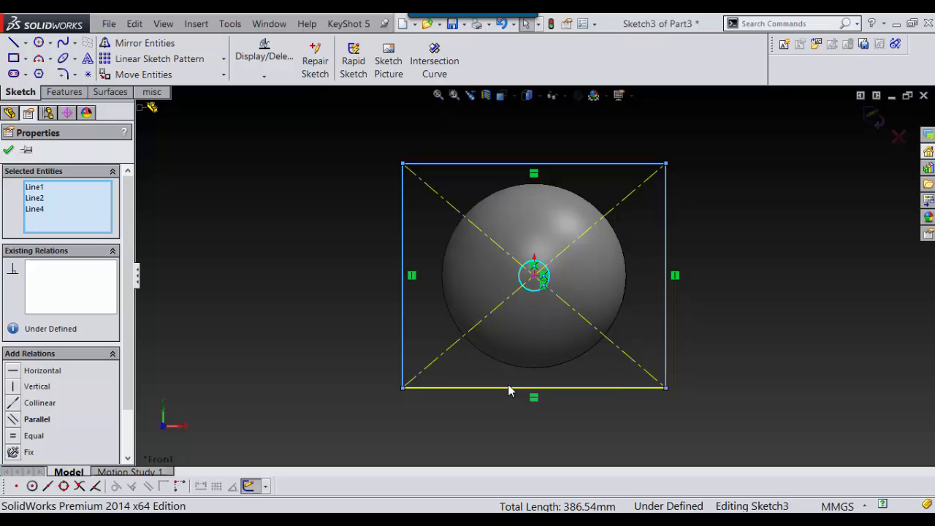
left_click(510, 388)
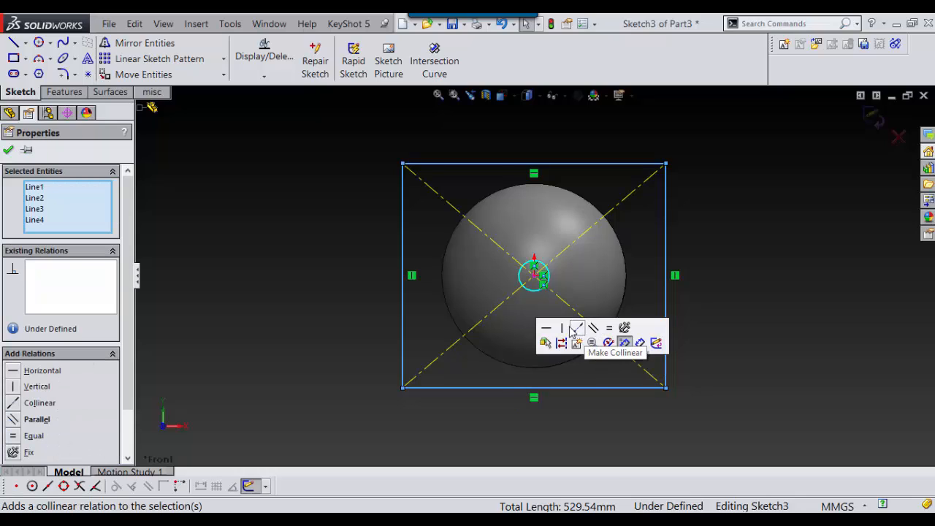
mouse_move(609, 328)
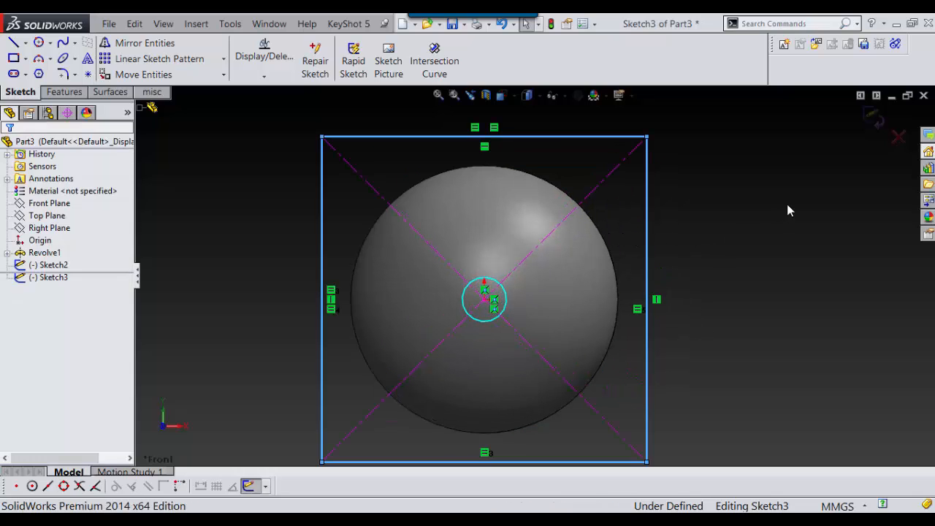
left_click(503, 170)
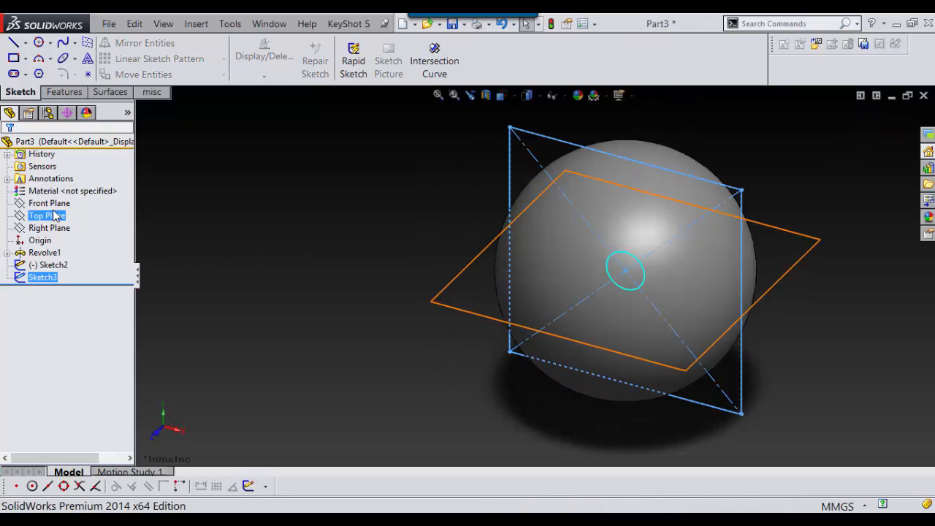
Create Axis1 from the intersection of the Right and Top planes.
left_click(49, 227)
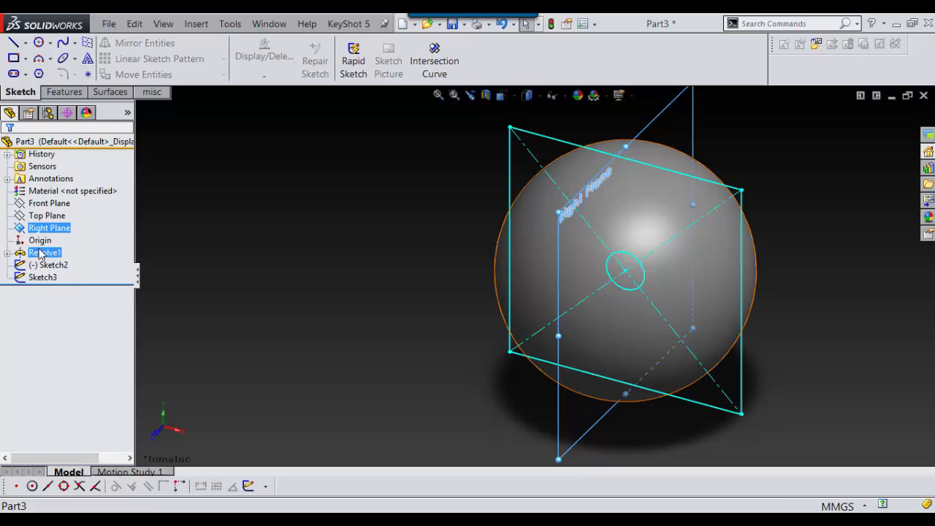
left_click(49, 203)
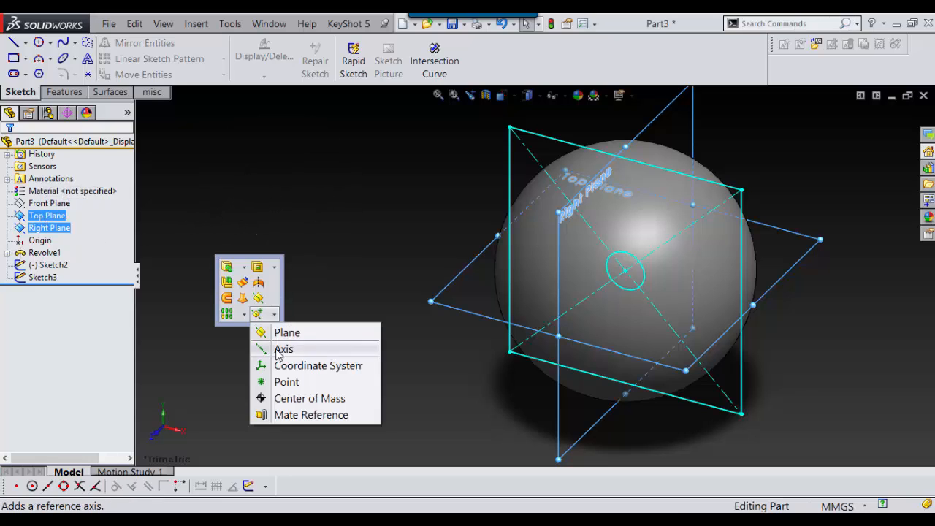
left_click(283, 349)
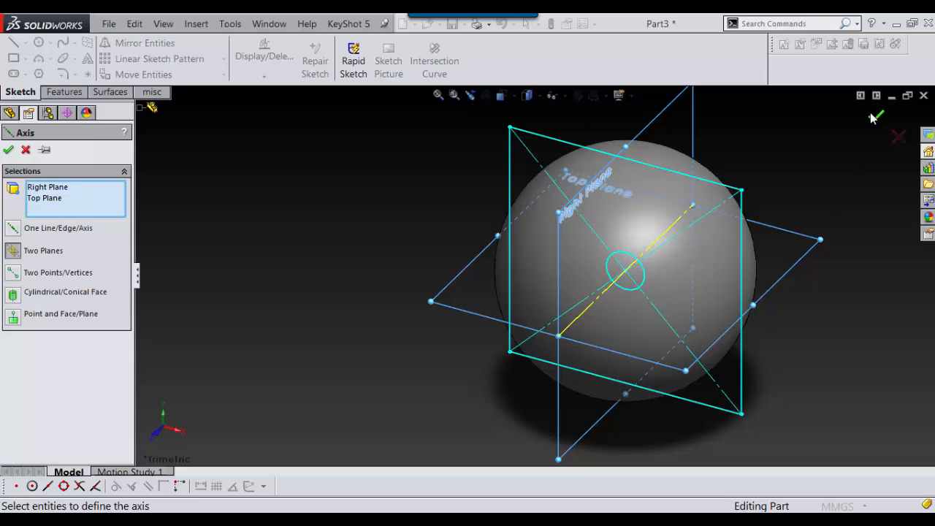
left_click(8, 150)
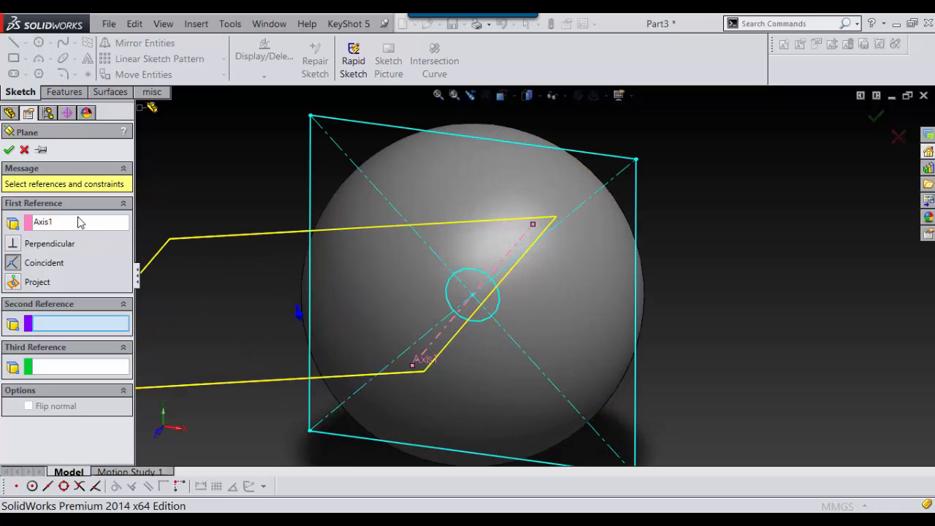
mouse_move(451, 327)
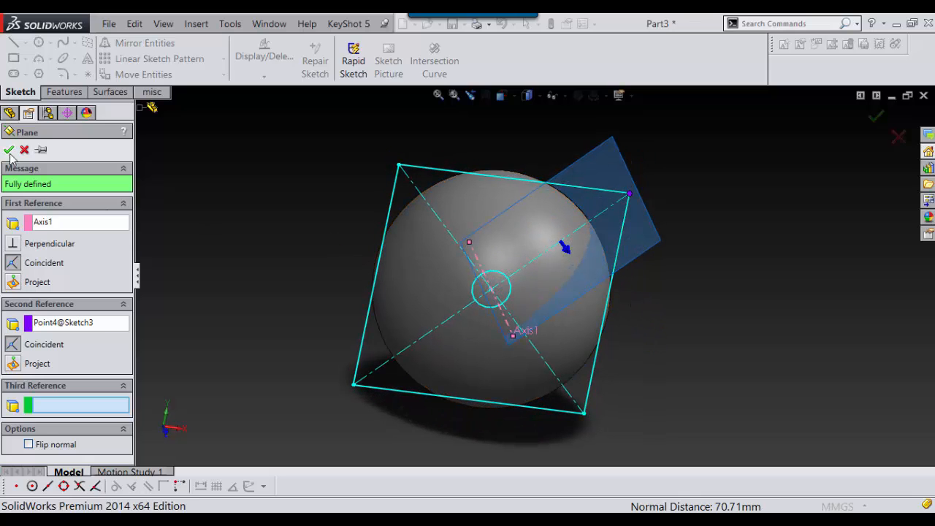
Confirm Plane1 perpendicular to Axis1 through Point4@Sketch3 and select it for sketching.
left_click(9, 150)
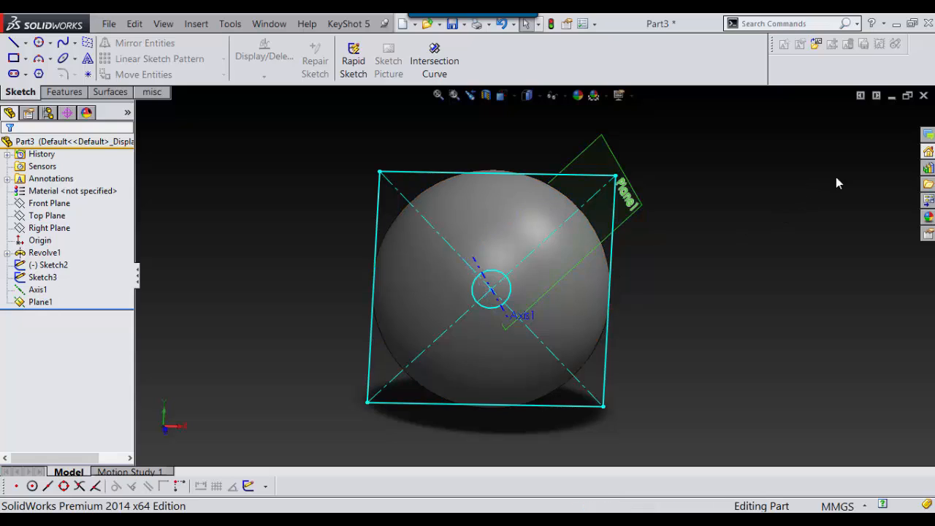
left_click(42, 277)
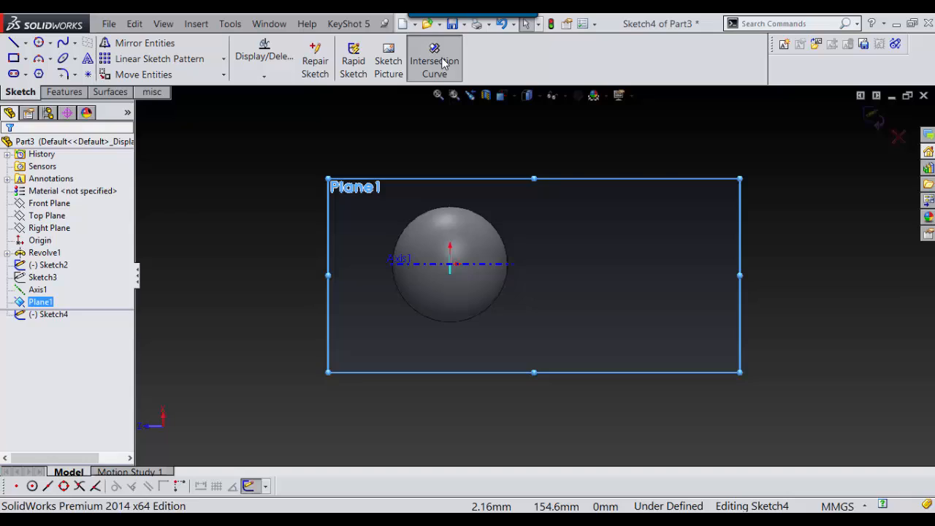
Trace the intersection curve of Plane1 with the sphere face as Sketch4.
left_click(434, 60)
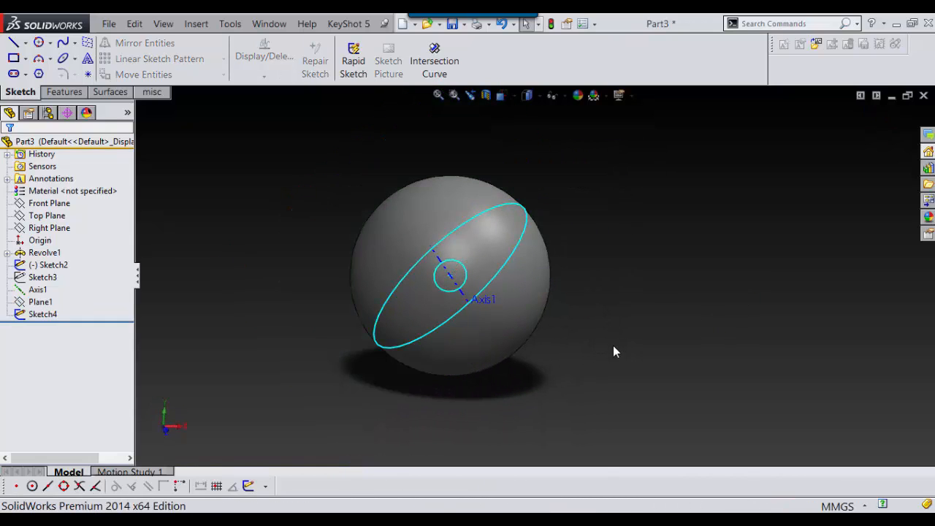
left_click(38, 289)
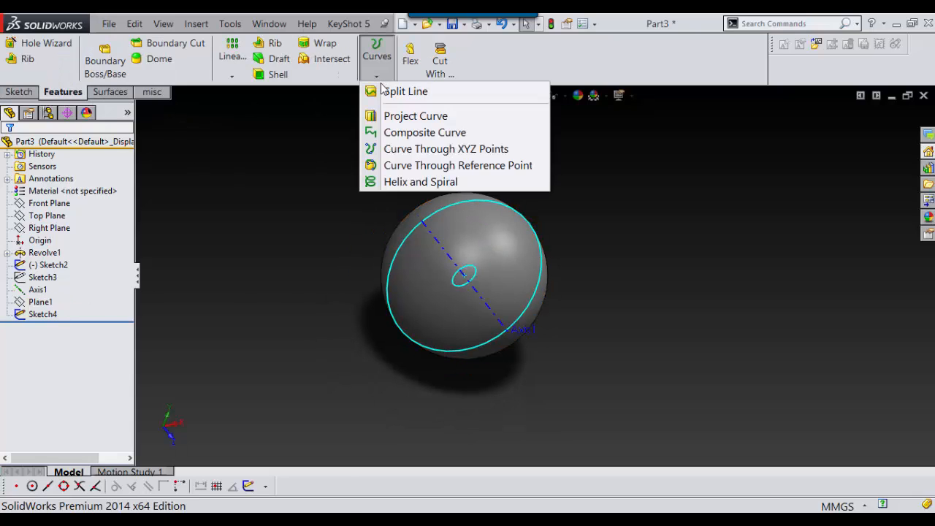
Project Sketch2's small circle onto the sphere face as Curve1 using Sketch on faces.
left_click(415, 115)
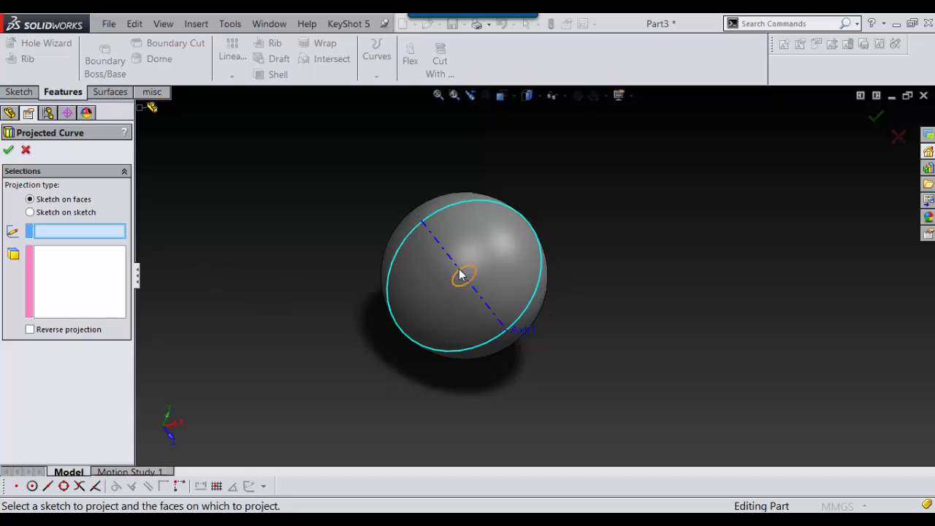
left_click(462, 274)
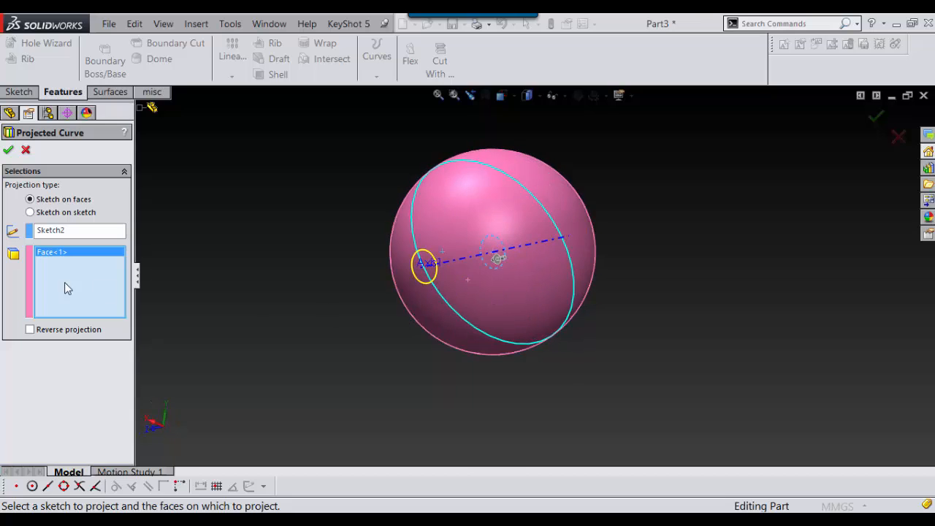
left_click(30, 330)
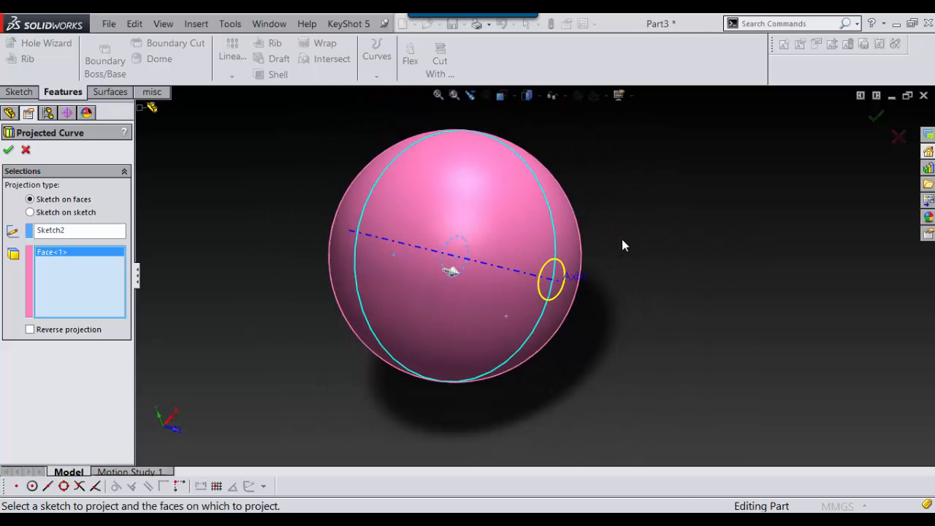
left_click(8, 150)
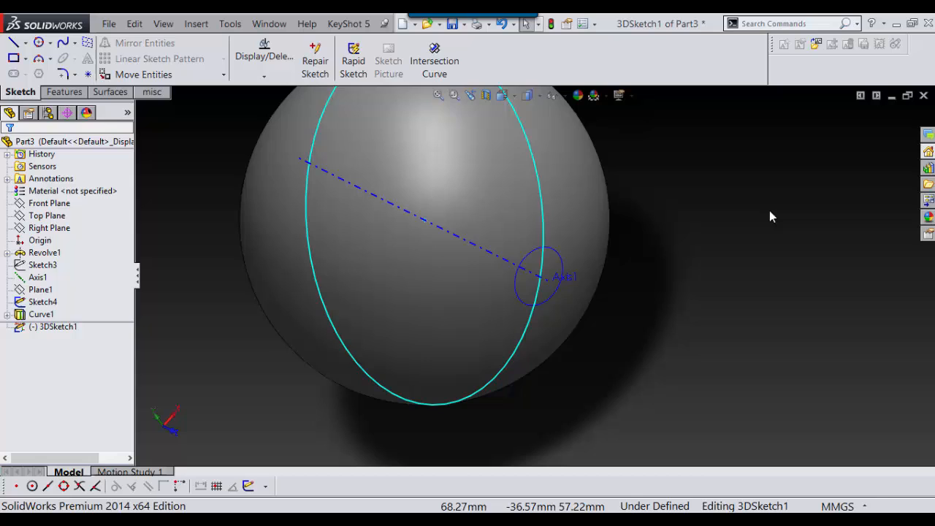
Convert the projected circle edge into 3DSketch1 with Convert Entities.
right_click(423, 212)
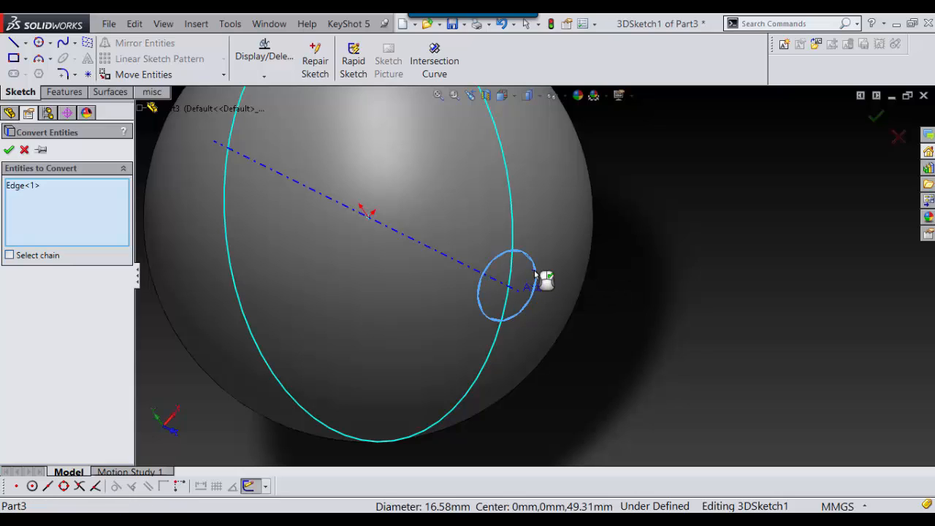
left_click(8, 149)
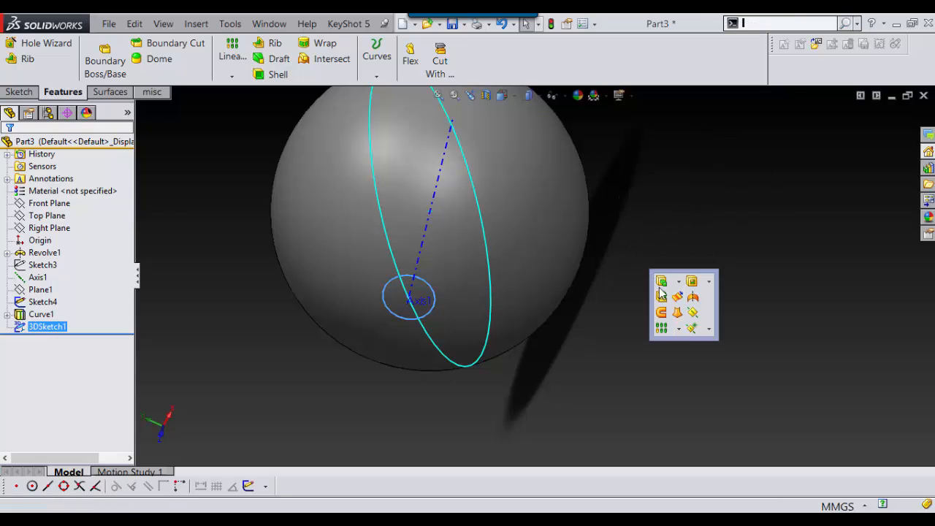
Extrude 3DSketch1 as a boss with a 15° draft taper.
left_click(661, 281)
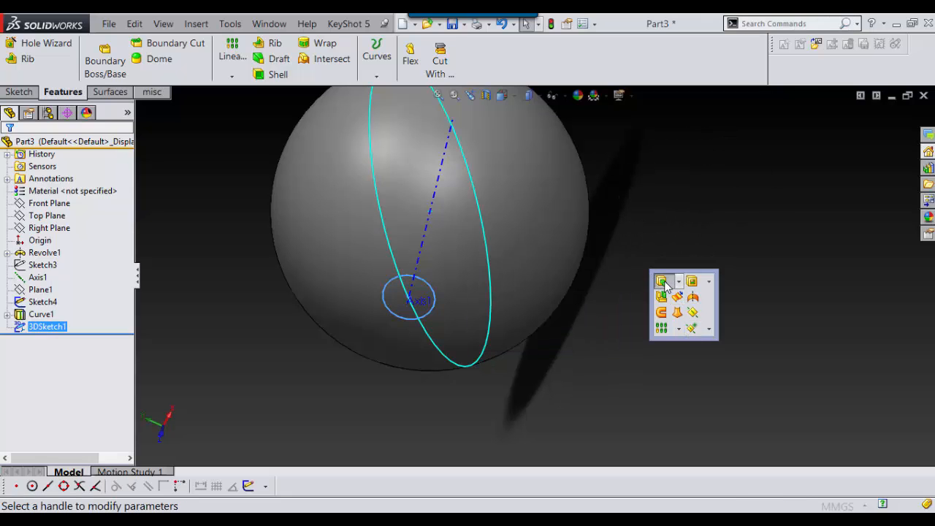
left_click(662, 281)
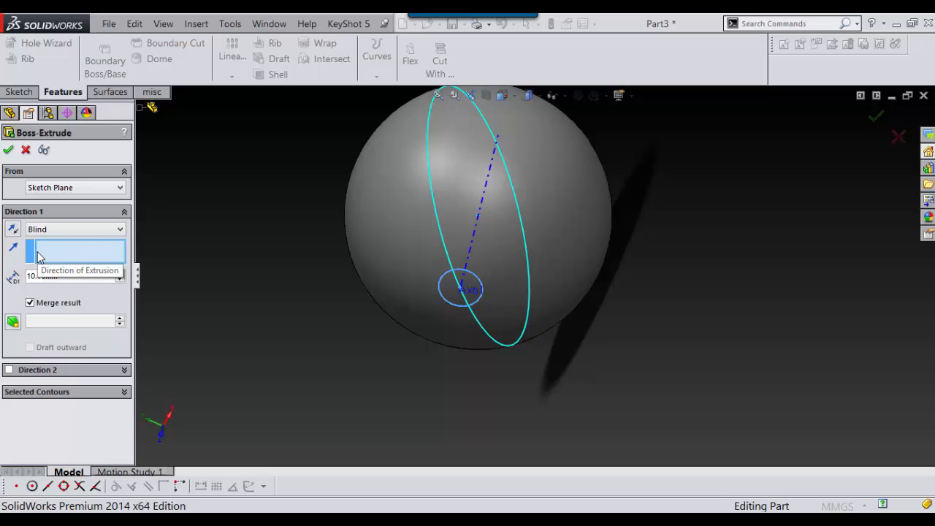
mouse_move(141, 116)
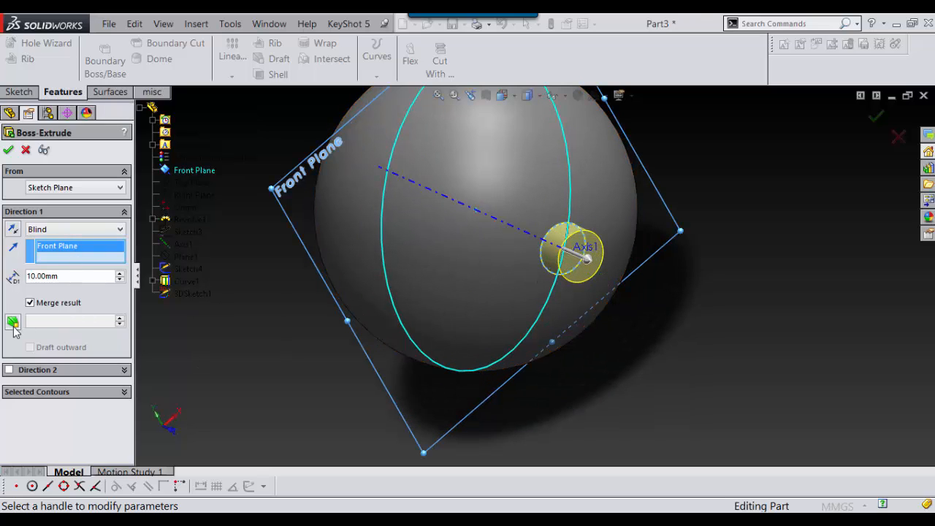
left_click(12, 322)
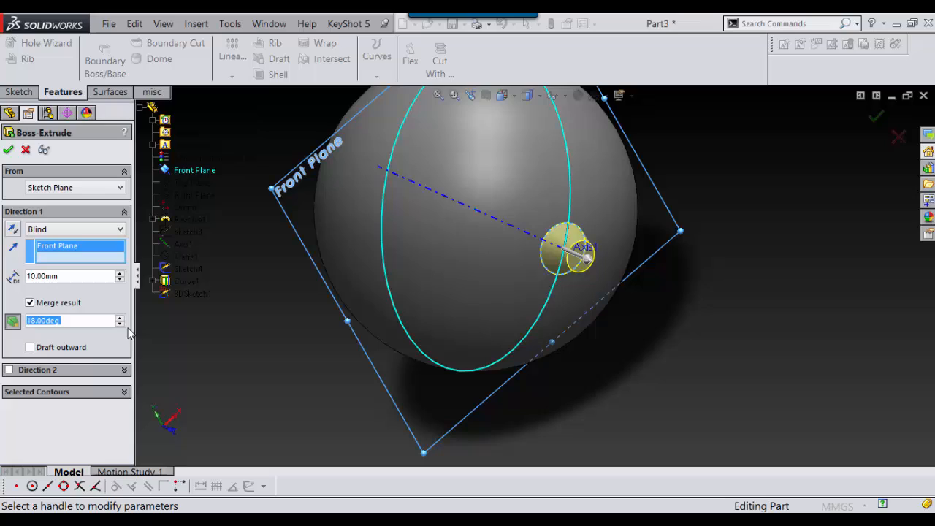
left_click(120, 324)
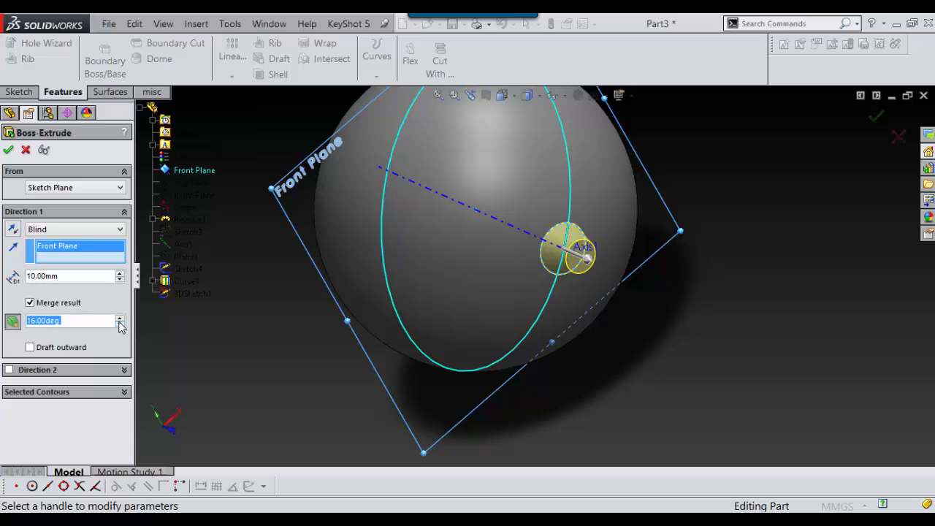
left_click(120, 324)
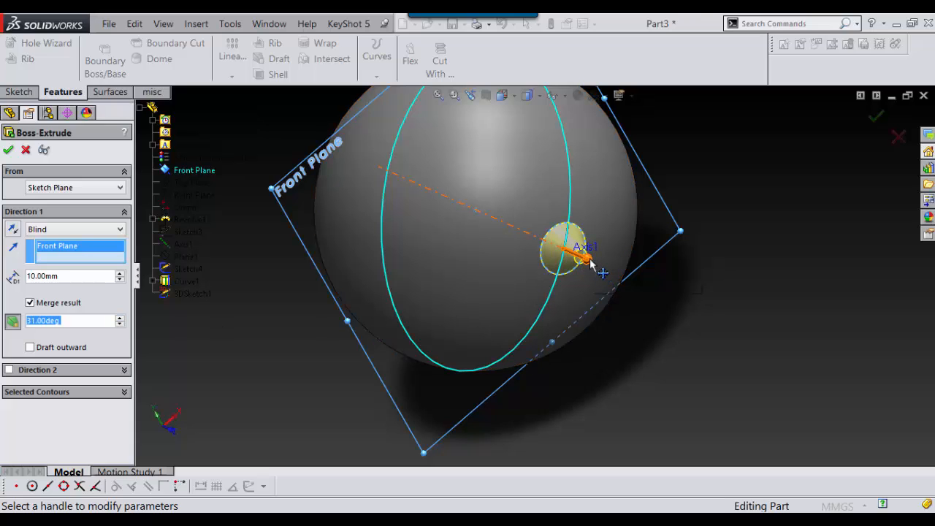
Set the spike depth to 28 mm and uncheck Merge result to keep it a separate body.
left_click_drag(588, 256, 621, 283)
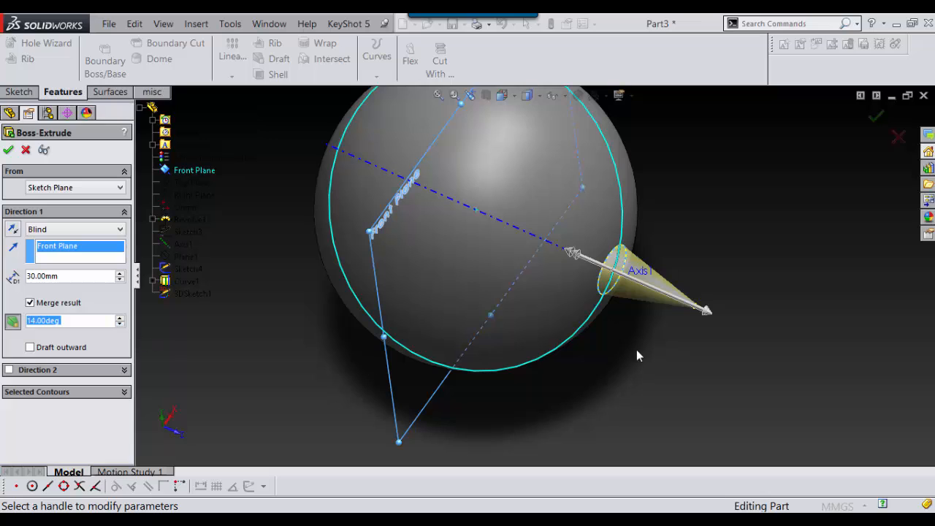
left_click_drag(705, 311, 686, 311)
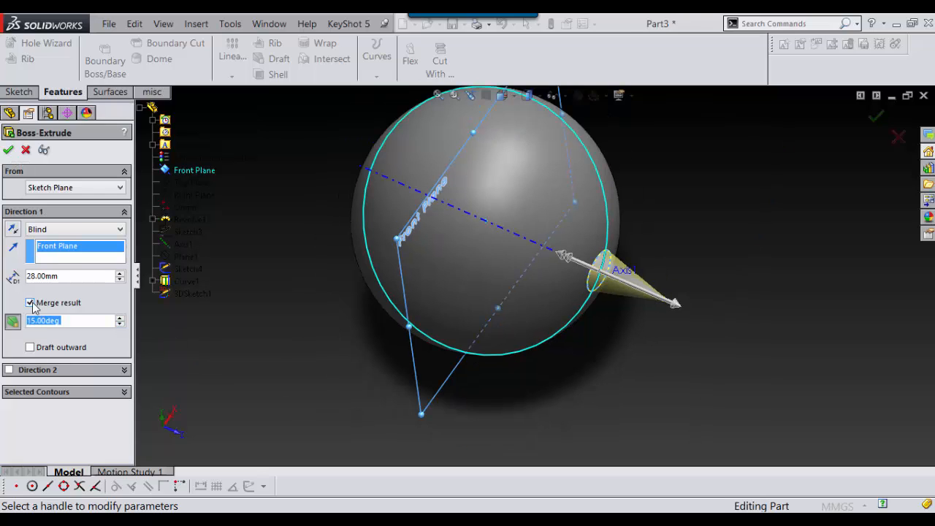
left_click(30, 303)
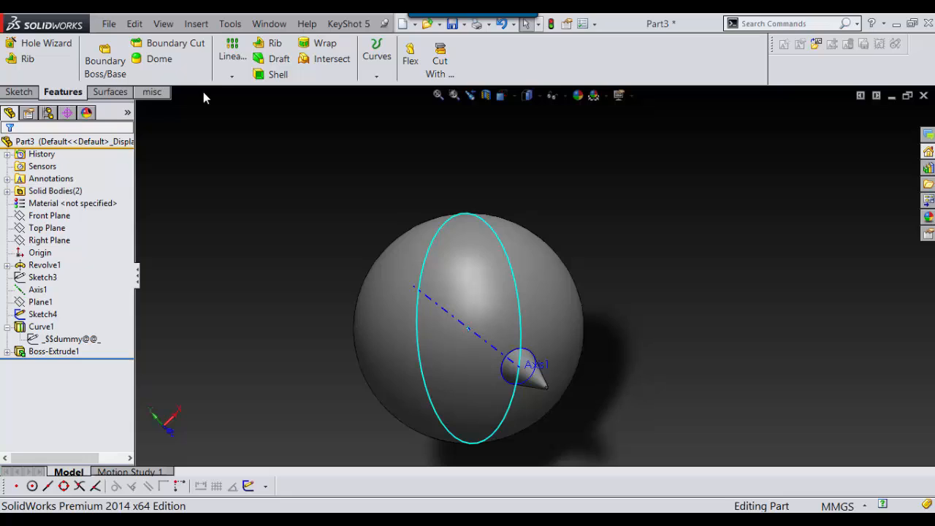
mouse_move(233, 57)
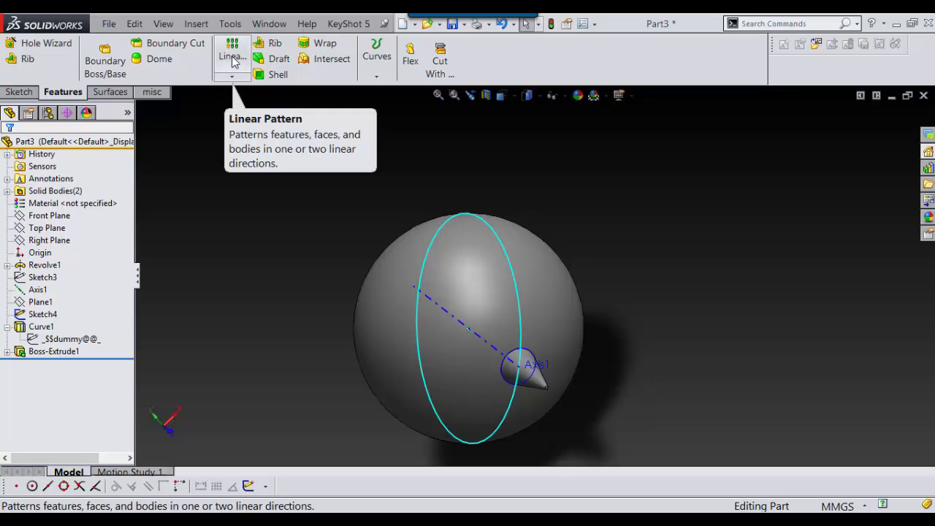
Pattern the cone spike along an offset of the curve with 10 equally spaced instances.
left_click(244, 75)
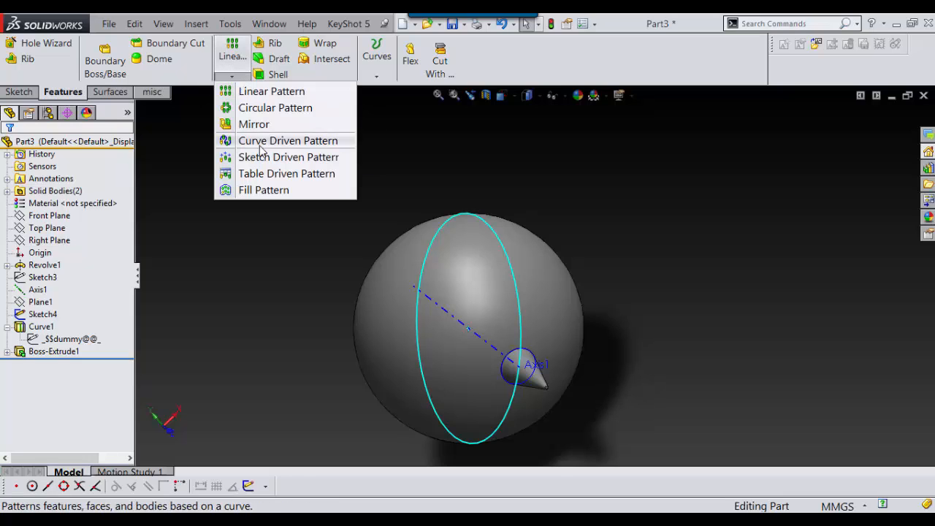
mouse_move(252, 140)
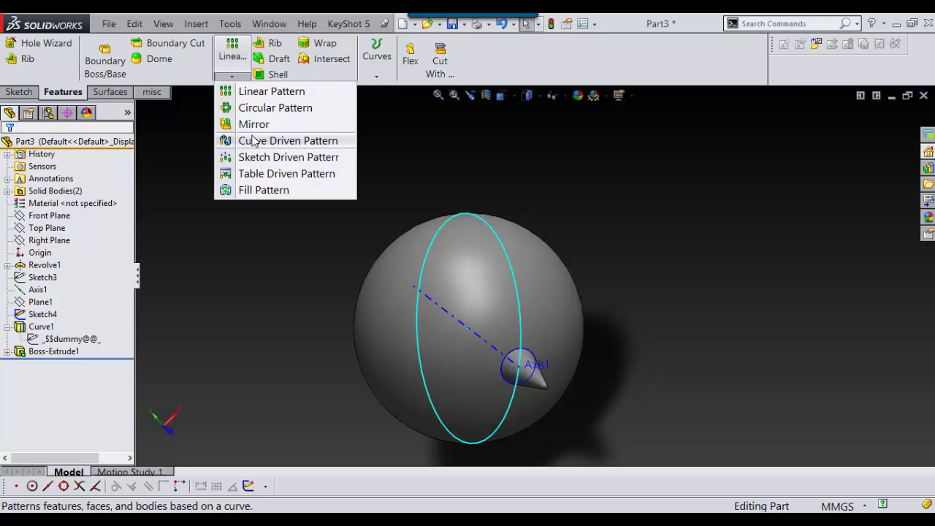
left_click(288, 140)
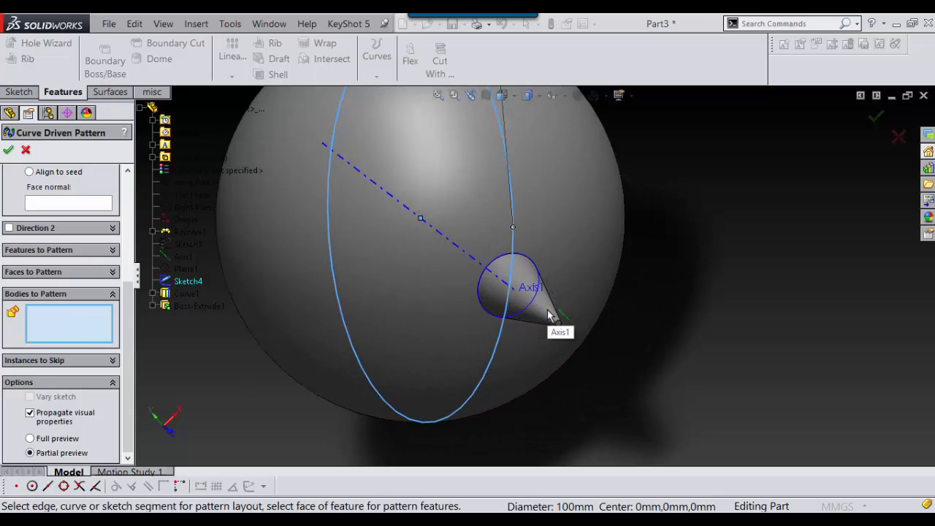
left_click(515, 289)
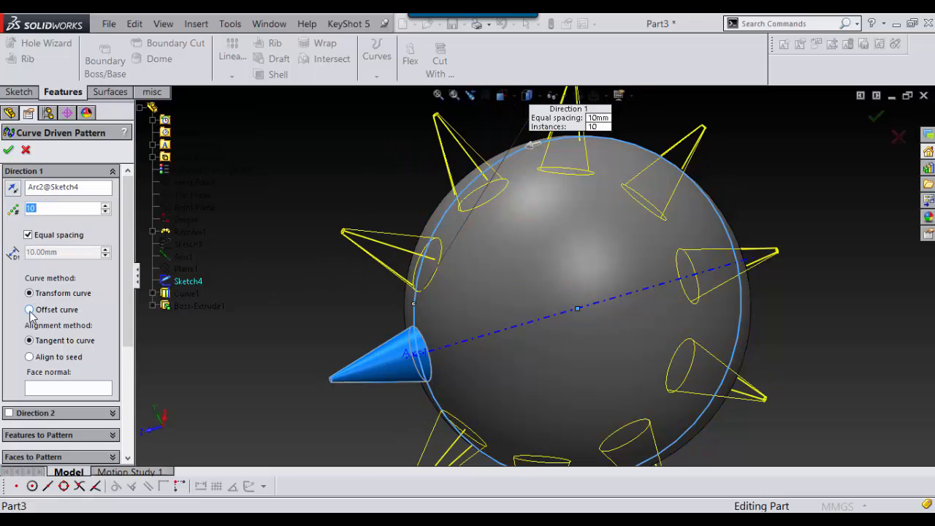
left_click(29, 309)
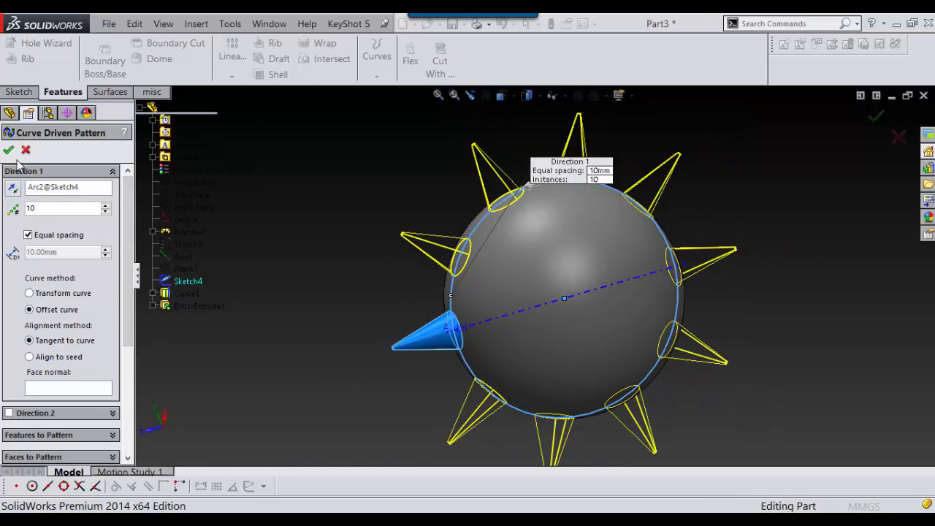
left_click(9, 149)
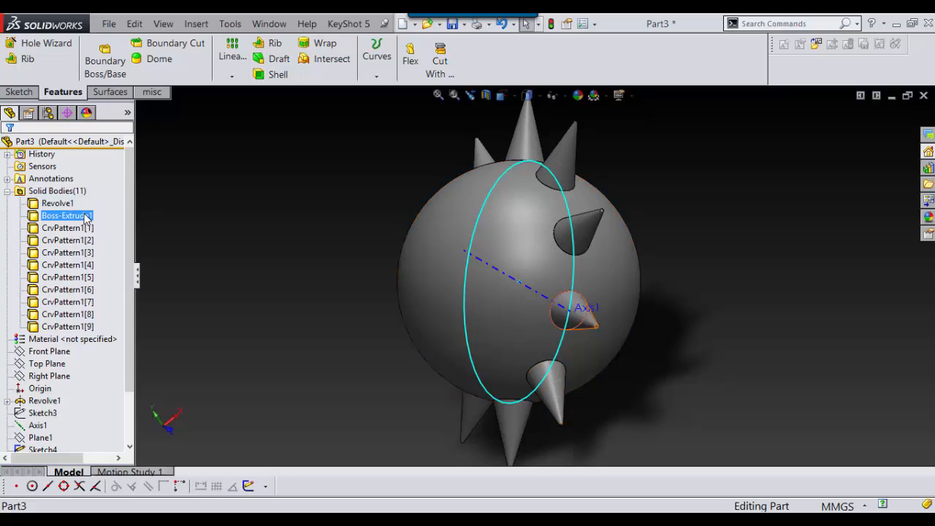
Put the original cone and the patterned cone bodies into a new Solid Bodies folder.
left_click(67, 327)
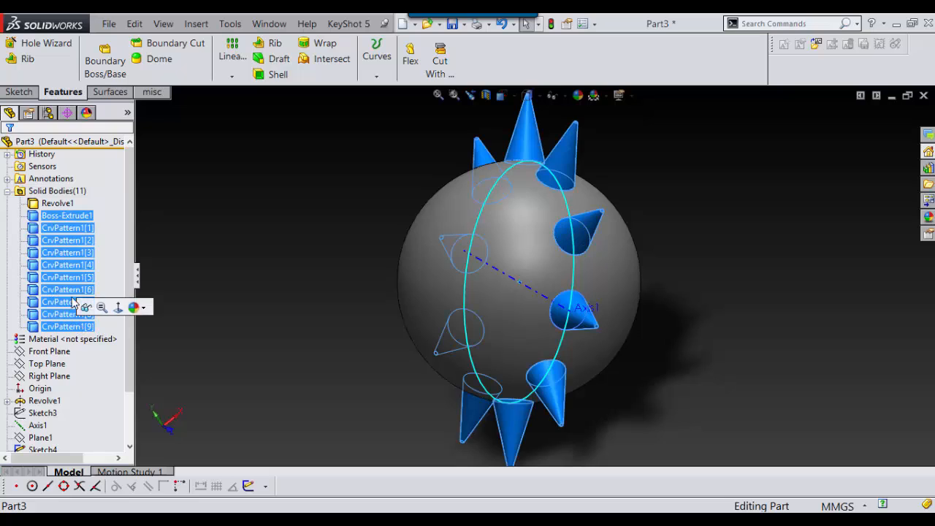
right_click(68, 289)
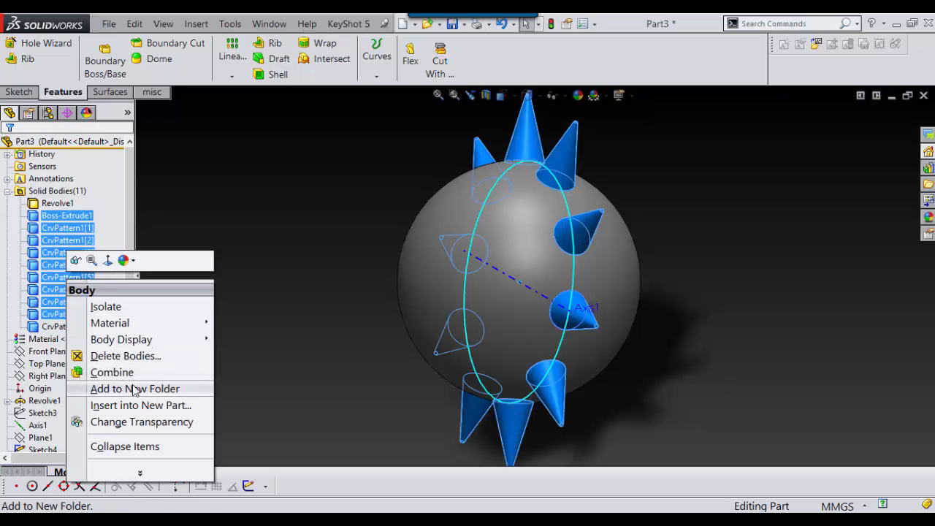
left_click(135, 388)
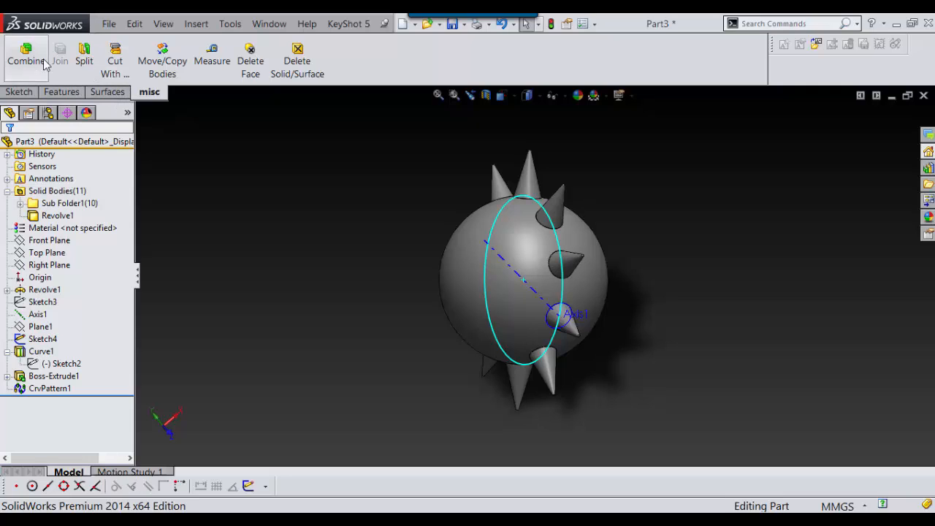
Use Move/Copy Bodies on the Sub Folder1 cones with Copy on, rotating about Axis1.
left_click(162, 58)
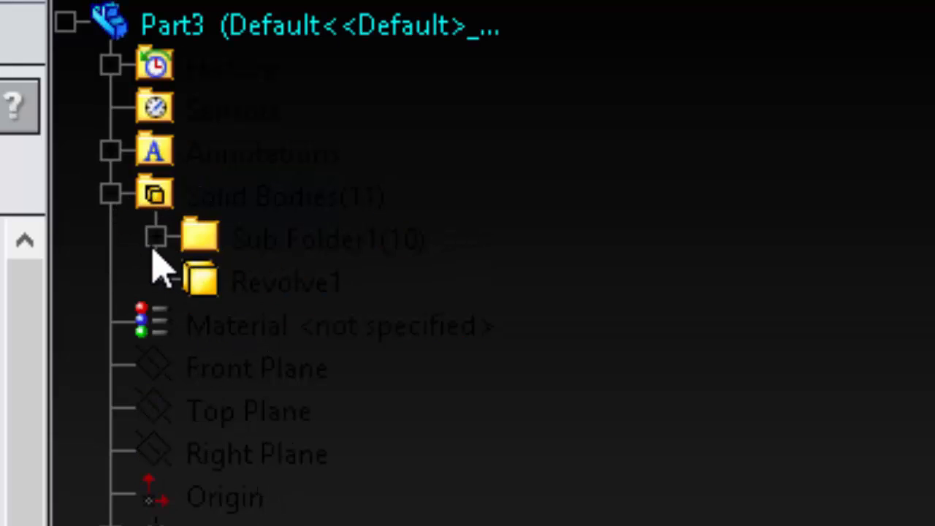
left_click(156, 237)
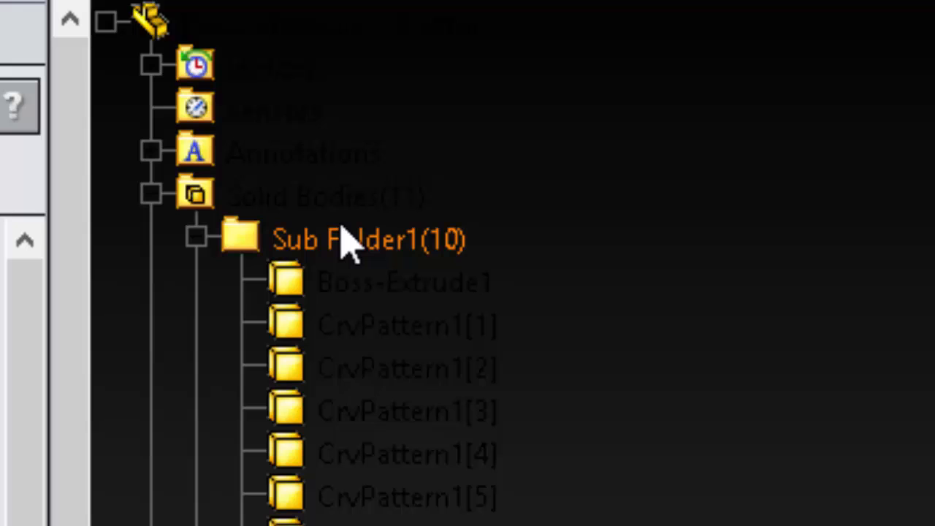
left_click(404, 283)
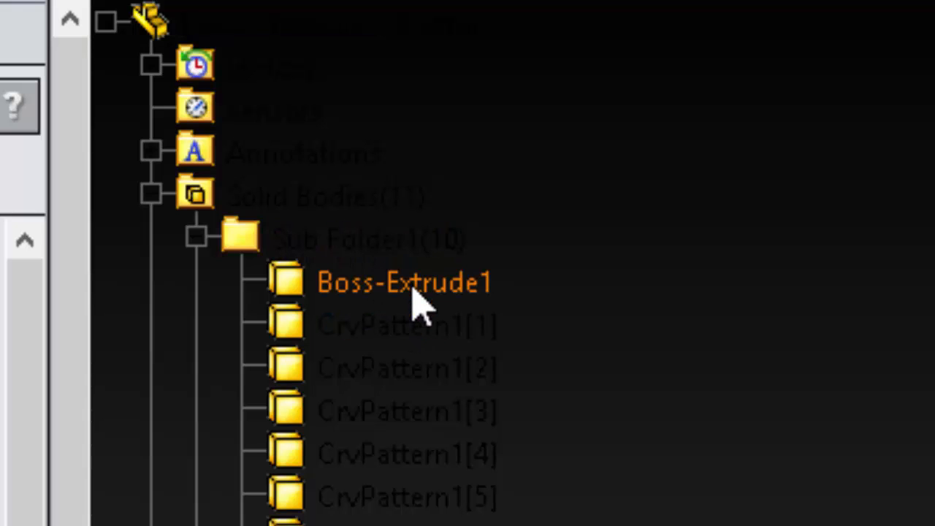
left_click(404, 282)
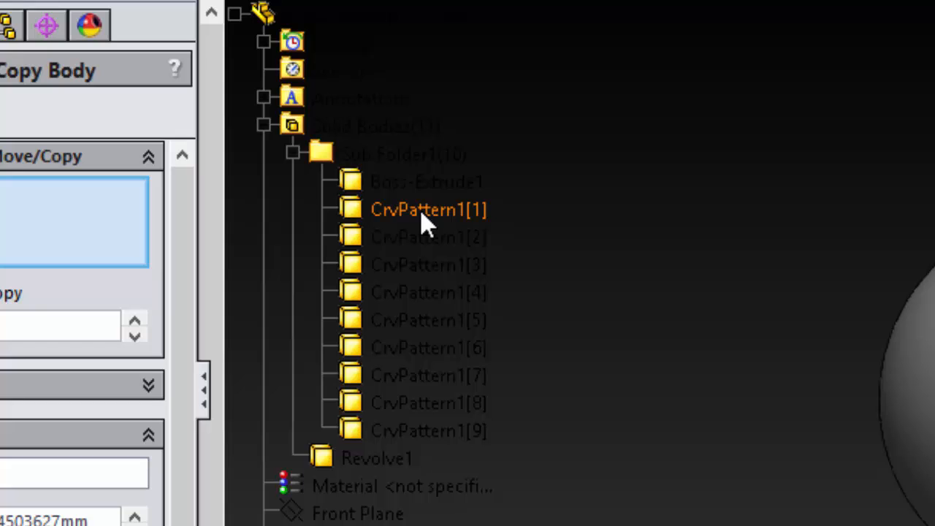
left_click(429, 210)
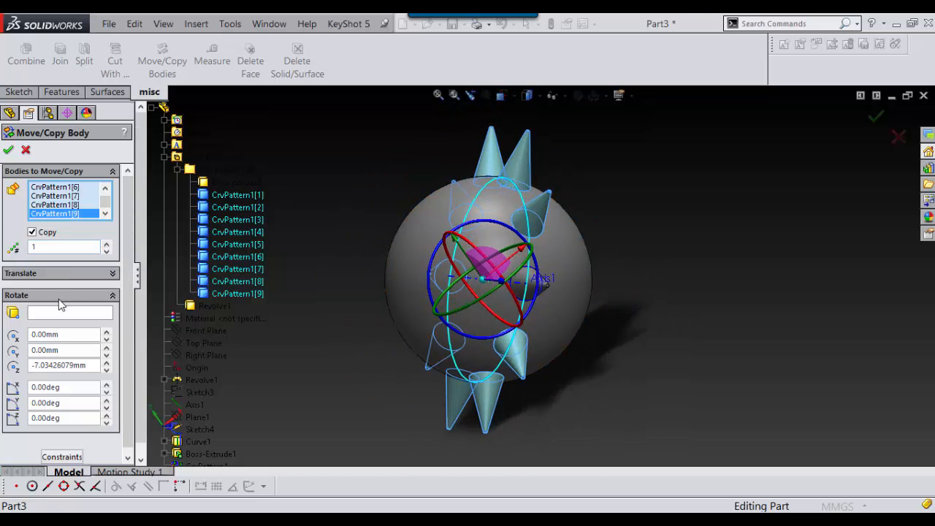
left_click(69, 313)
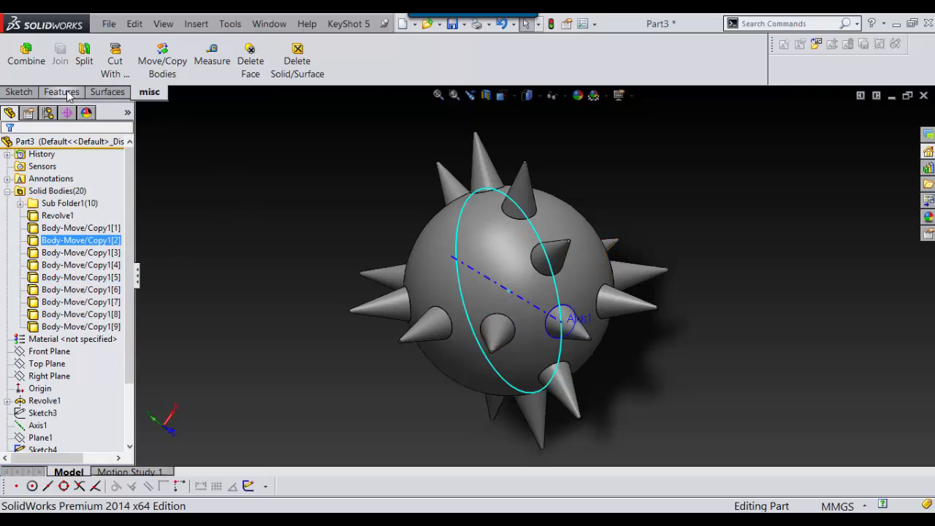
Copy the Sub Folder1 cones again, rotated about Axis1, reaching twenty-nine bodies.
left_click(161, 59)
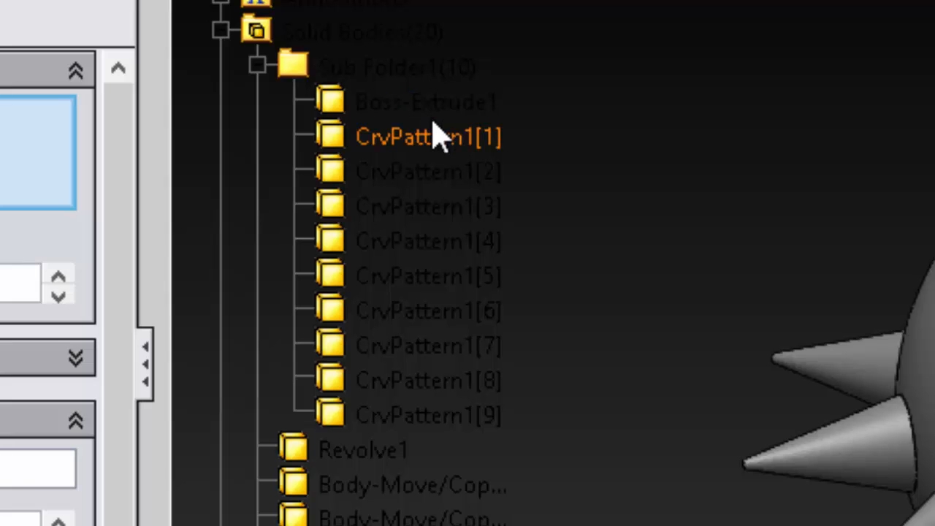
left_click(429, 136)
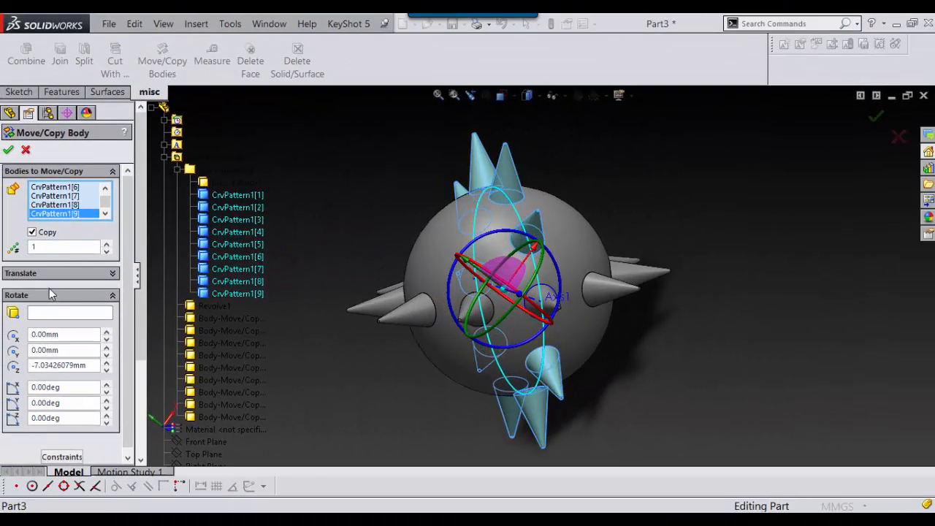
left_click(69, 312)
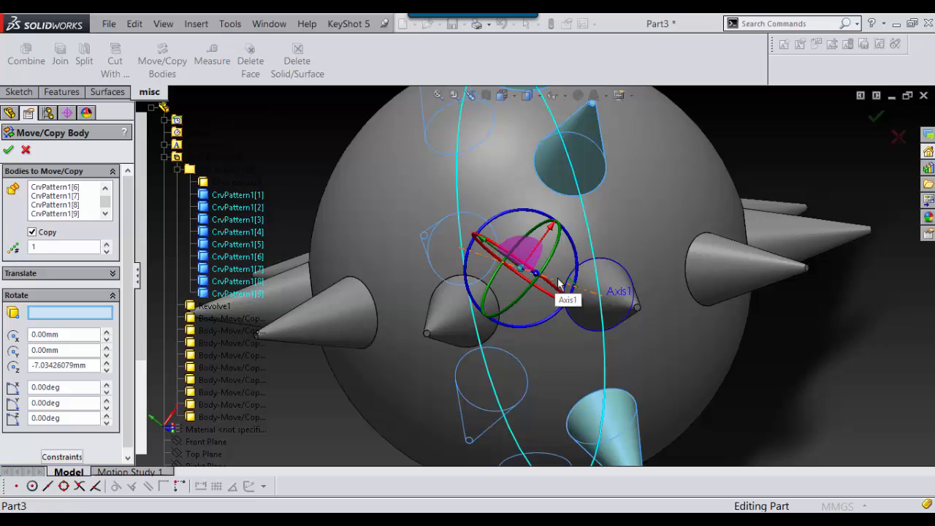
mouse_move(559, 285)
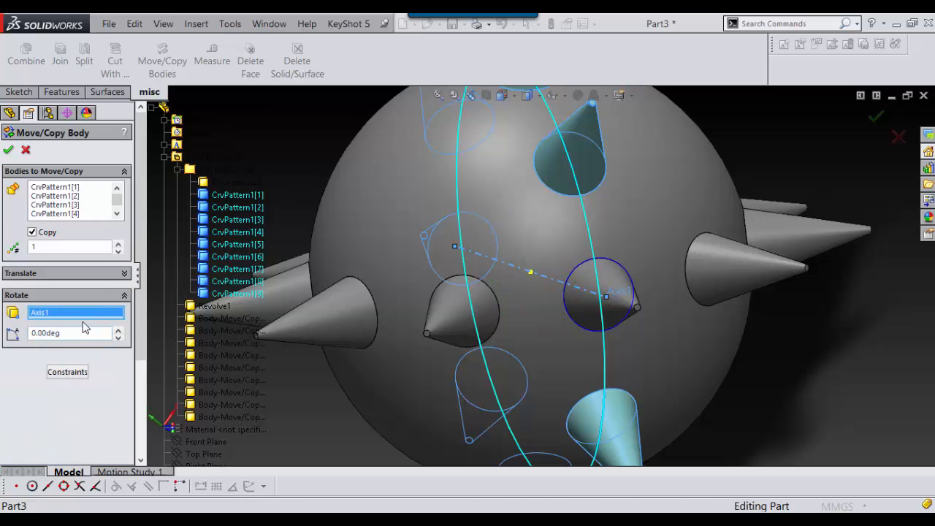
type("45")
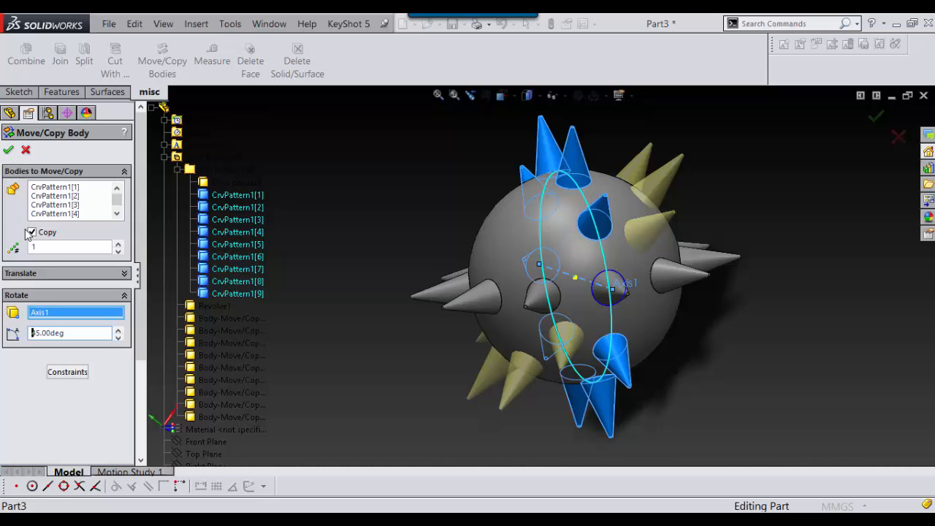
left_click(8, 149)
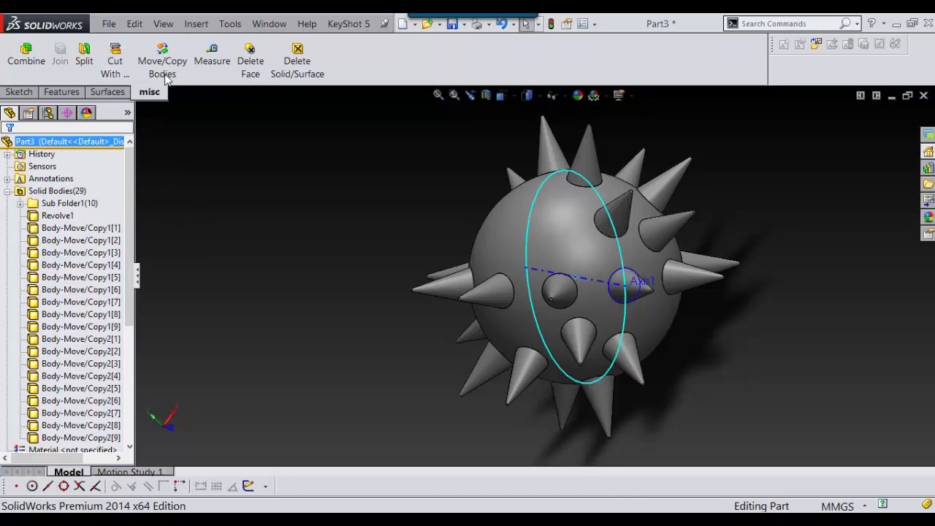
Copy the Sub Folder1 cones a third time, rotated -45° about Axis1.
left_click(161, 59)
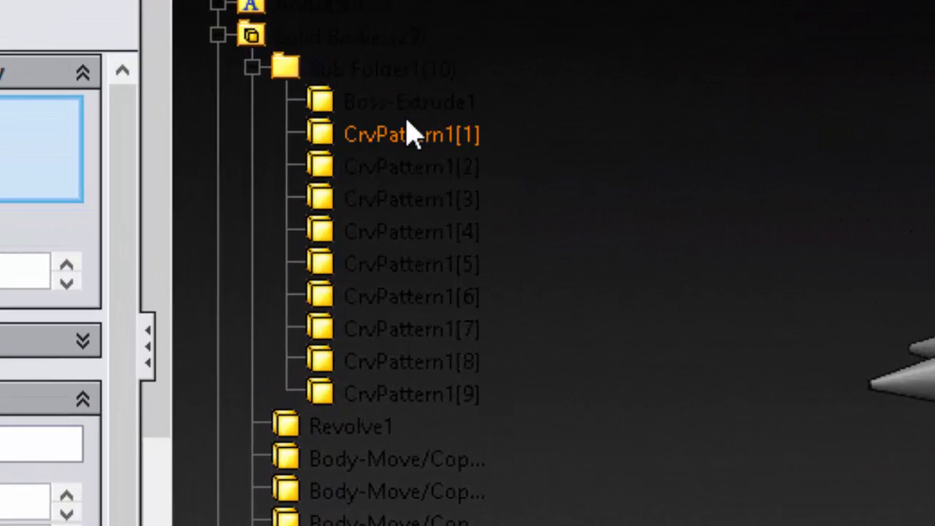
left_click(412, 134)
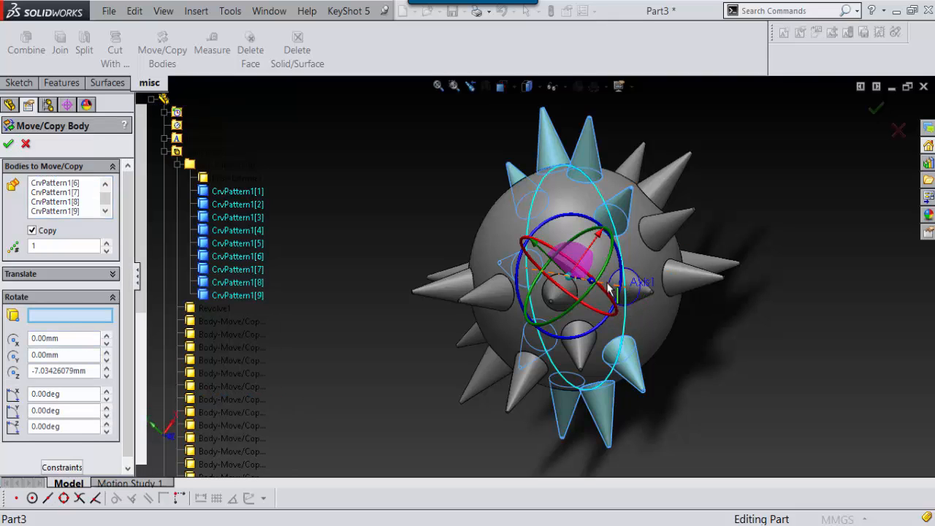
left_click(612, 288)
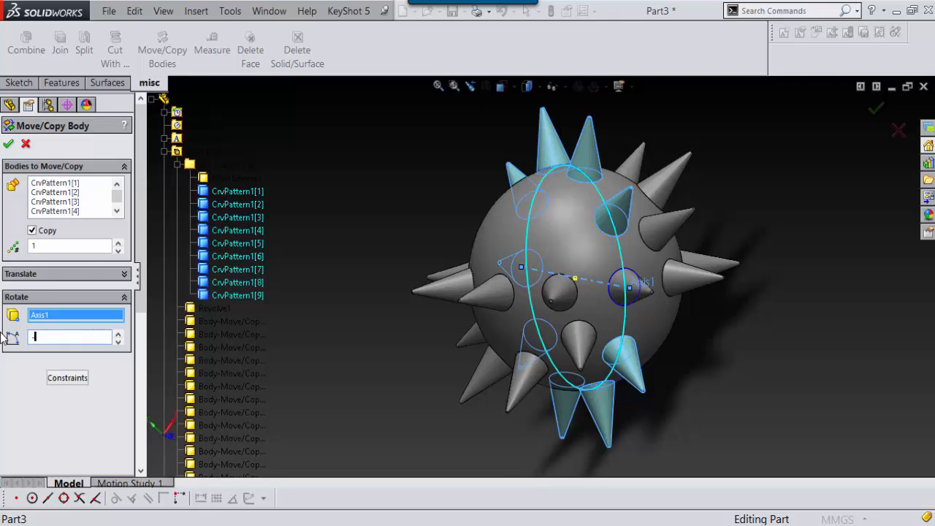
type("-45.00deg")
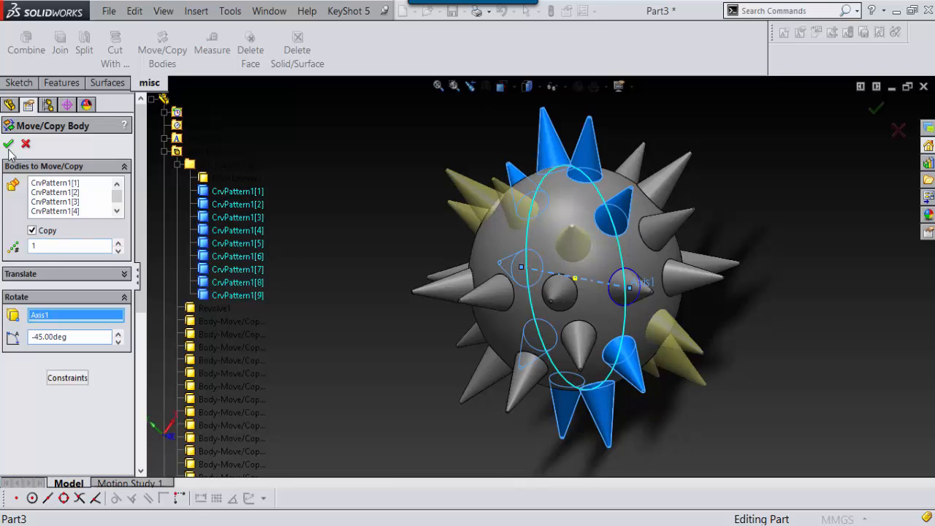
left_click(9, 144)
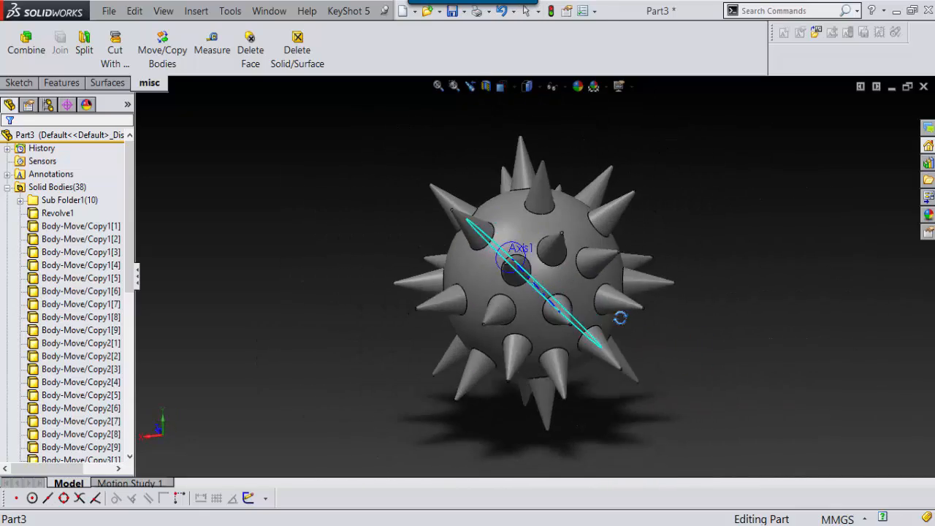
Orbit the spiked ball to inspect the spikes from another angle.
left_click_drag(621, 318, 555, 274)
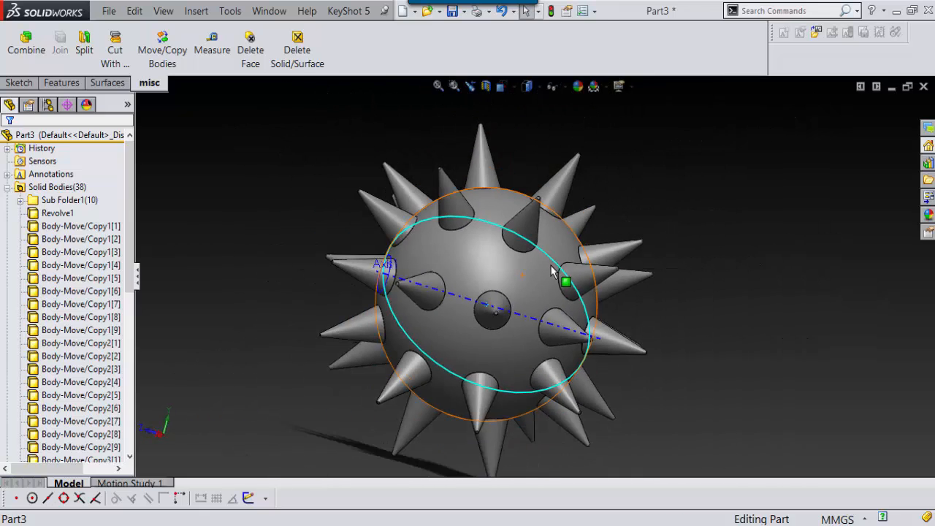